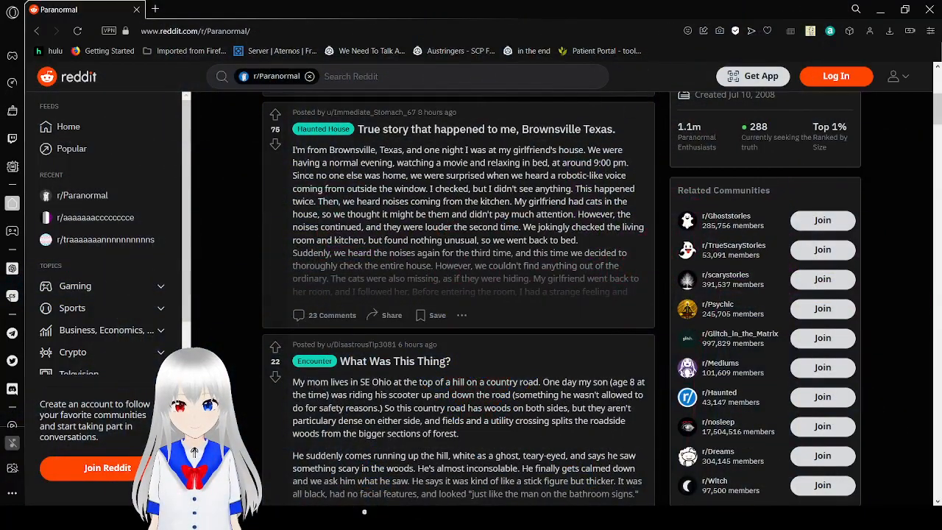
pyautogui.moveTo(585, 176)
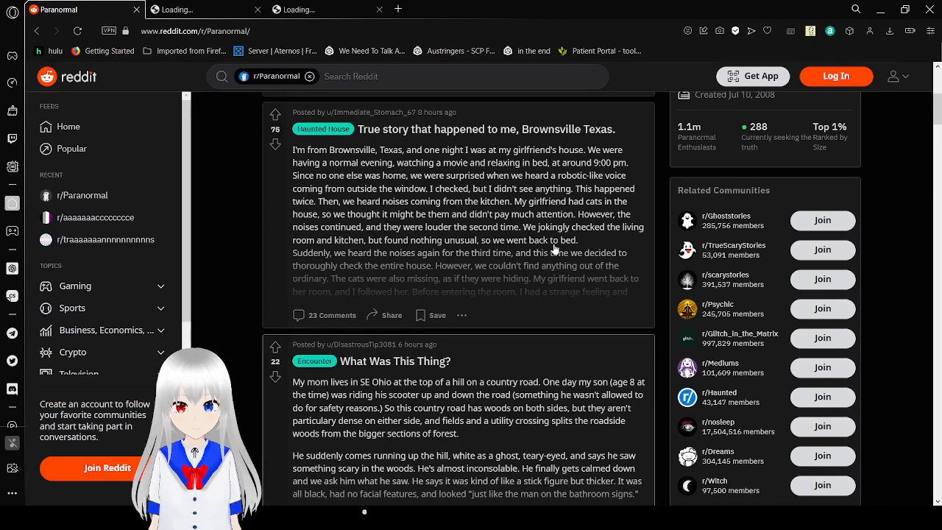
# Scroll down the r/Paranormal feed, opening posts in background tabs, reaching the Brownsville, Texas story.
pyautogui.scroll(-3)
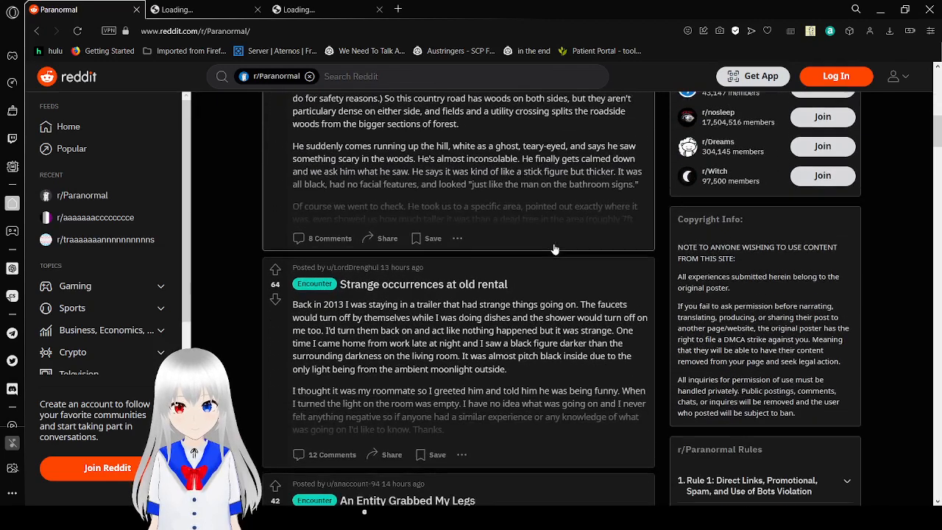
pyautogui.scroll(-3)
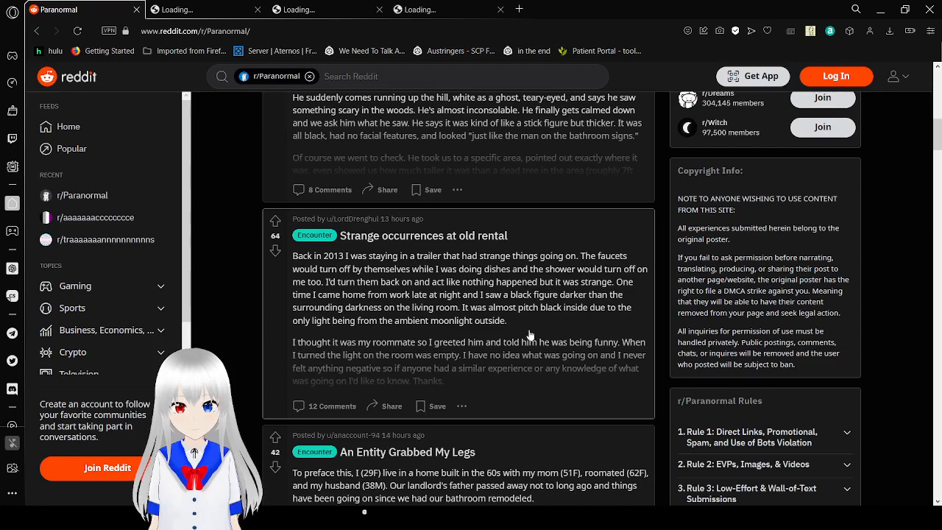
pyautogui.scroll(-3)
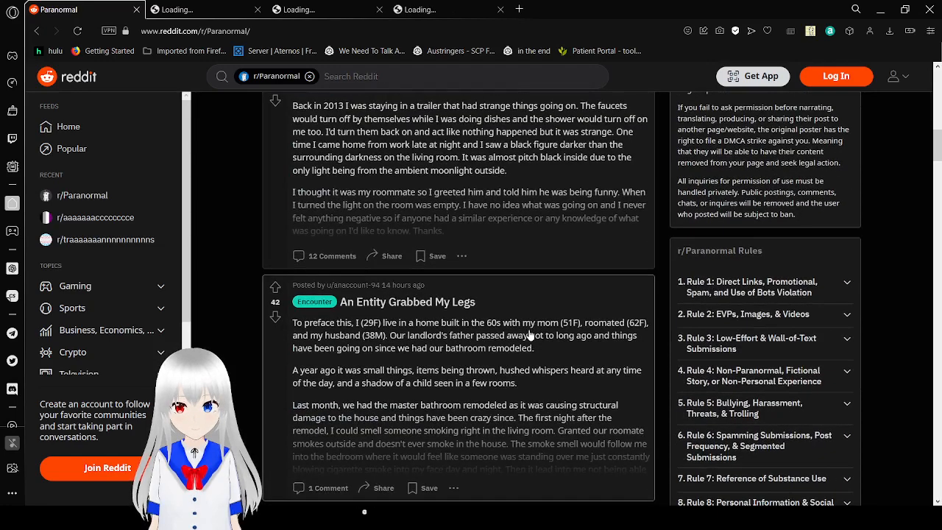
pyautogui.moveTo(593, 193)
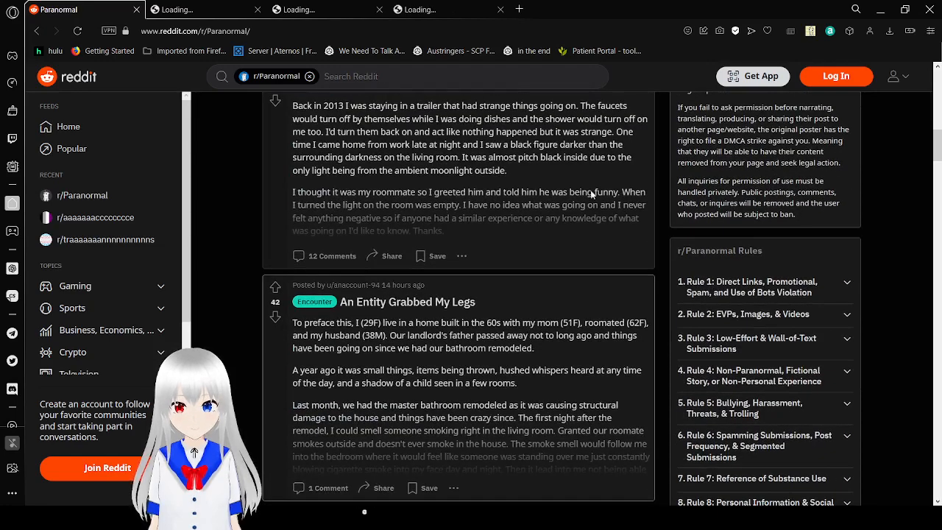
pyautogui.moveTo(611, 171)
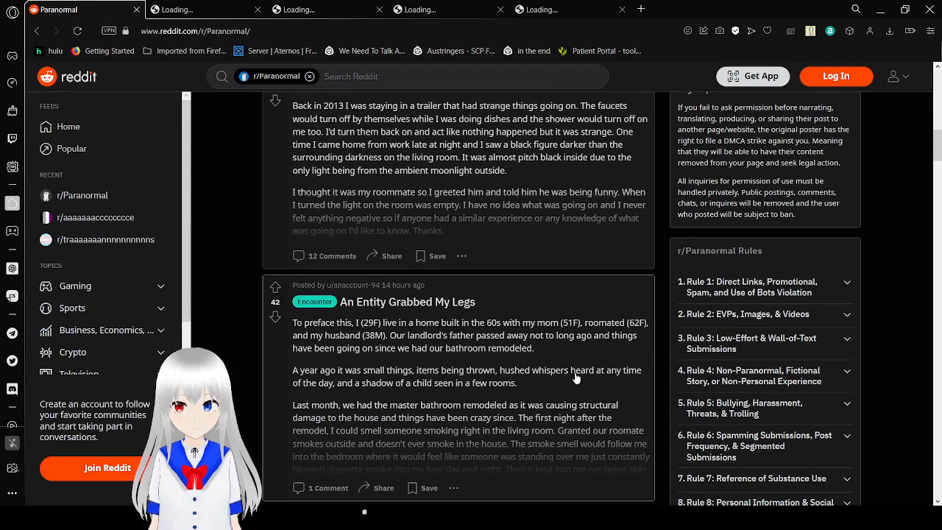
pyautogui.scroll(-3)
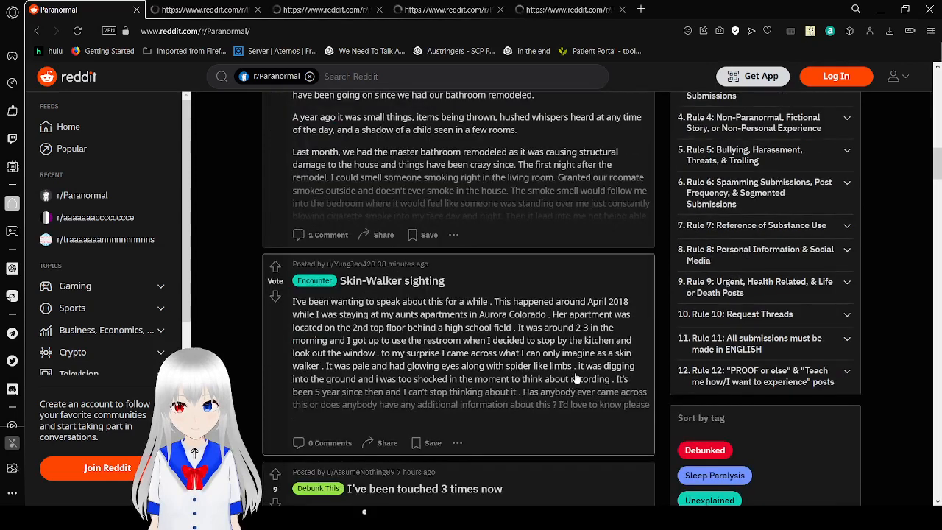
pyautogui.scroll(-3)
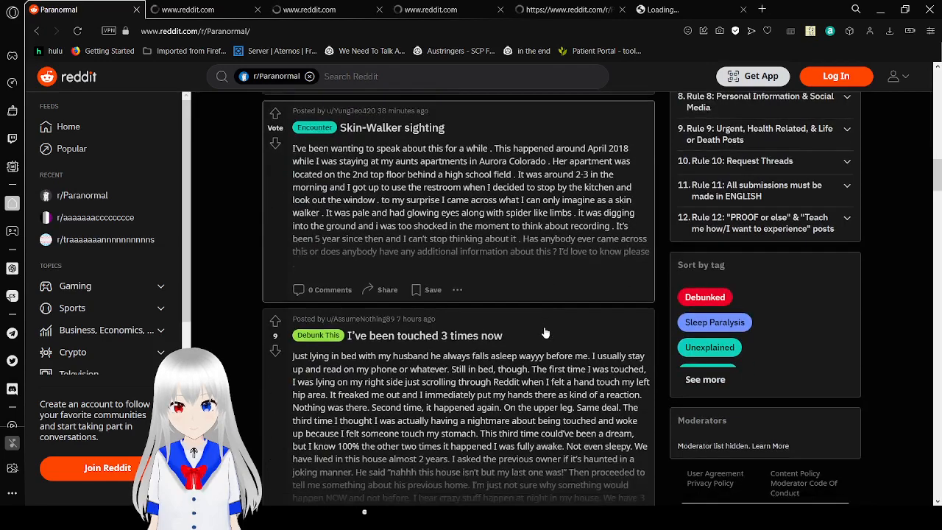
pyautogui.scroll(-3)
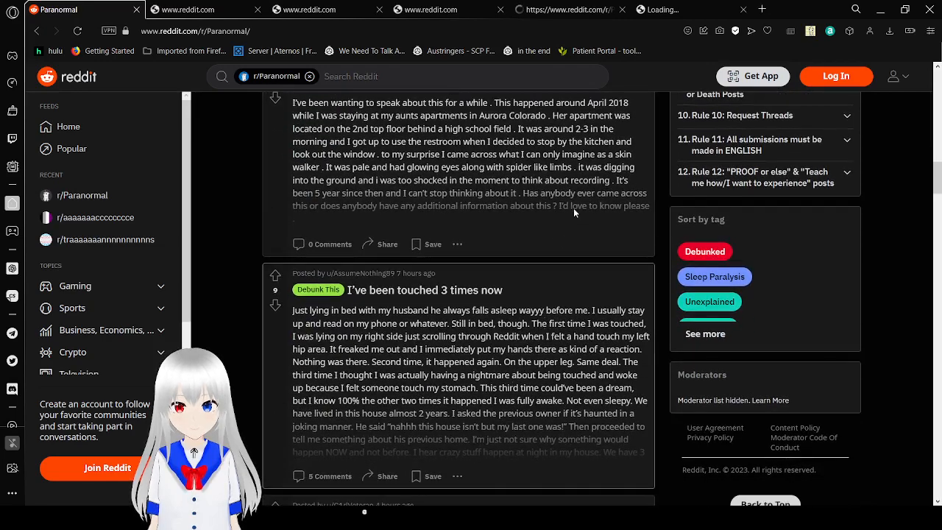
pyautogui.scroll(-3)
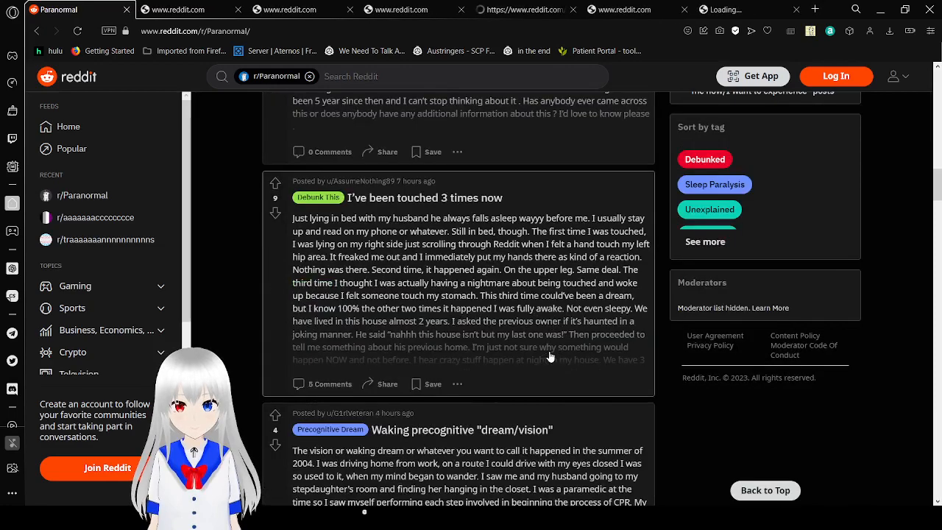
pyautogui.scroll(-3)
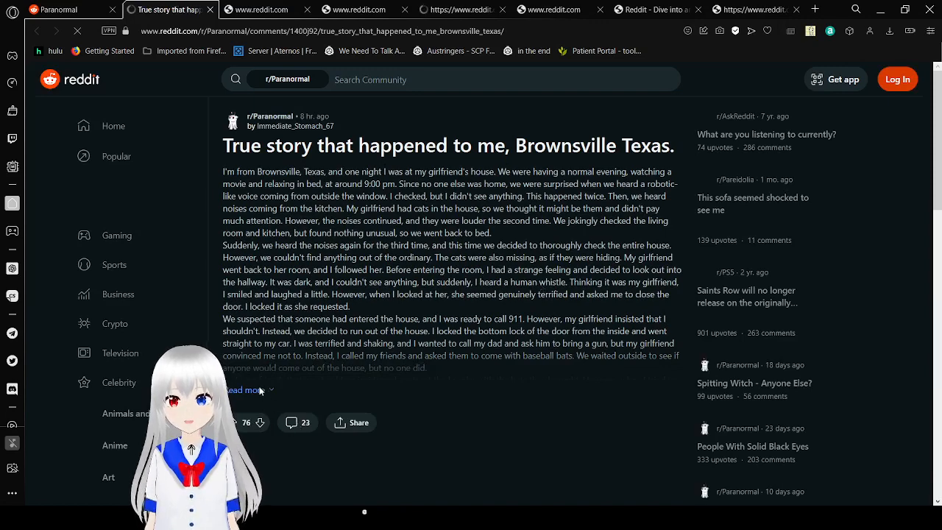
# Expand the full Brownsville, Texas post and begin reading it.
pyautogui.click(243, 390)
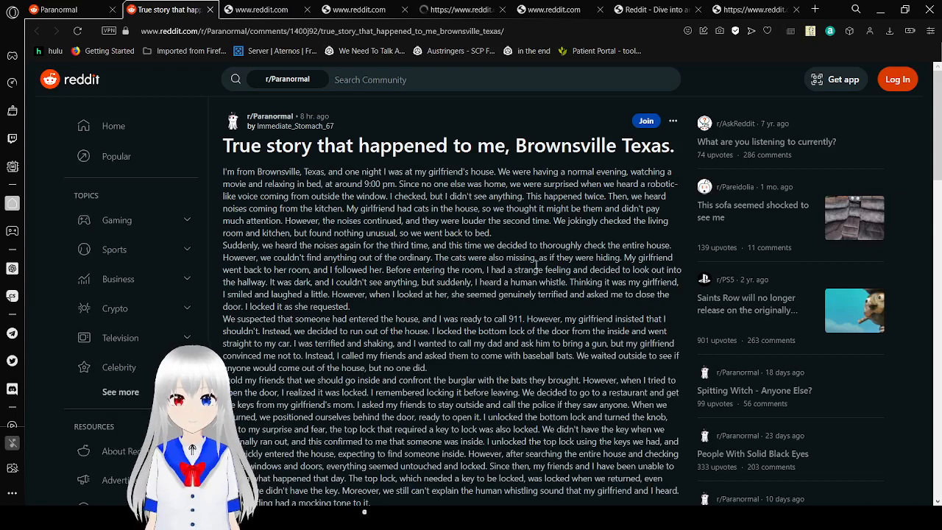
pyautogui.click(288, 79)
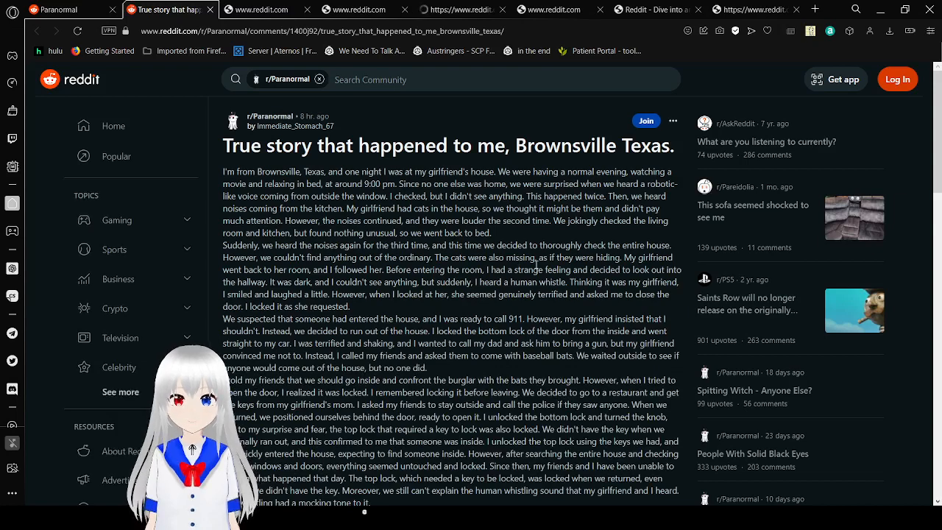
pyautogui.scroll(-3)
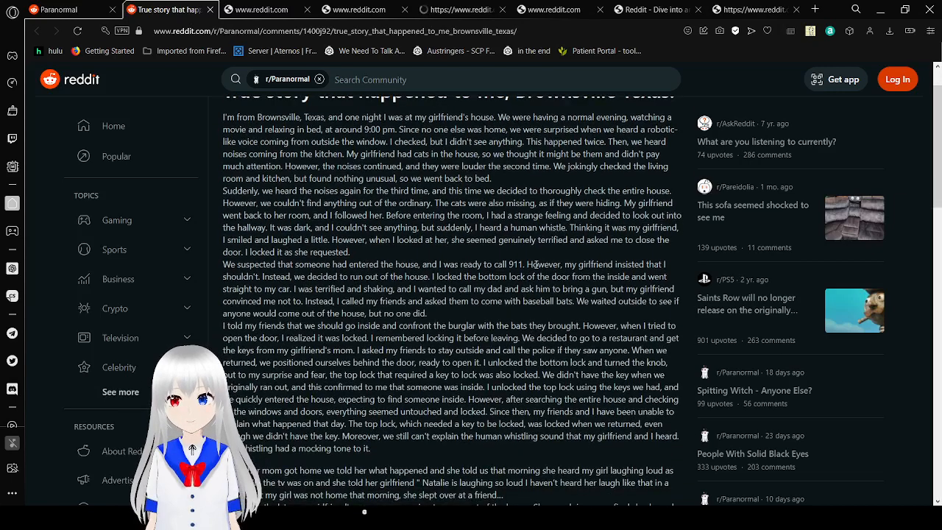
pyautogui.scroll(-3)
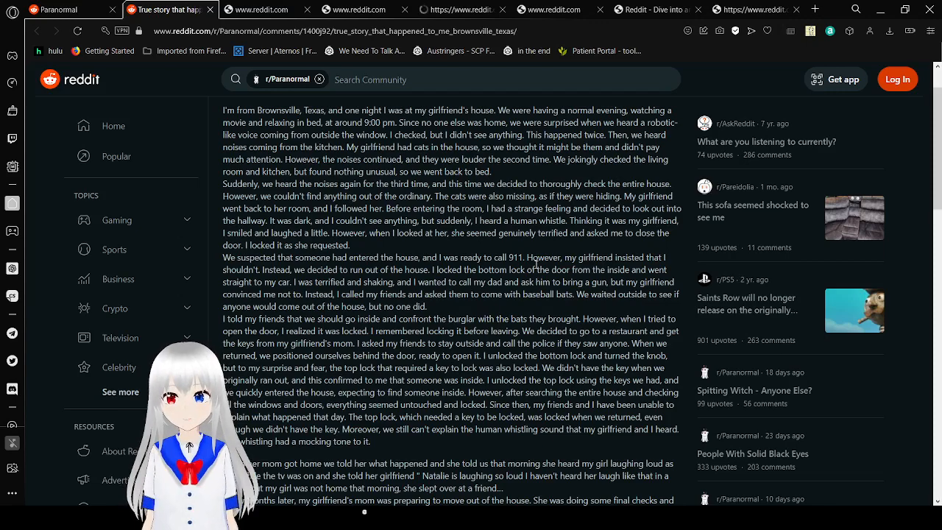
# Read on to the story's end, reaching the vote count and 23 comments.
pyautogui.scroll(-3)
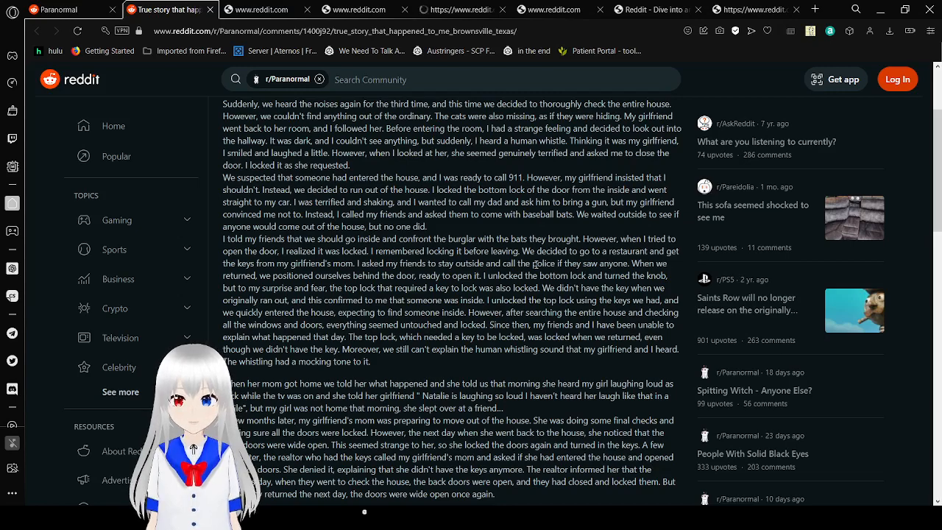
pyautogui.scroll(-3)
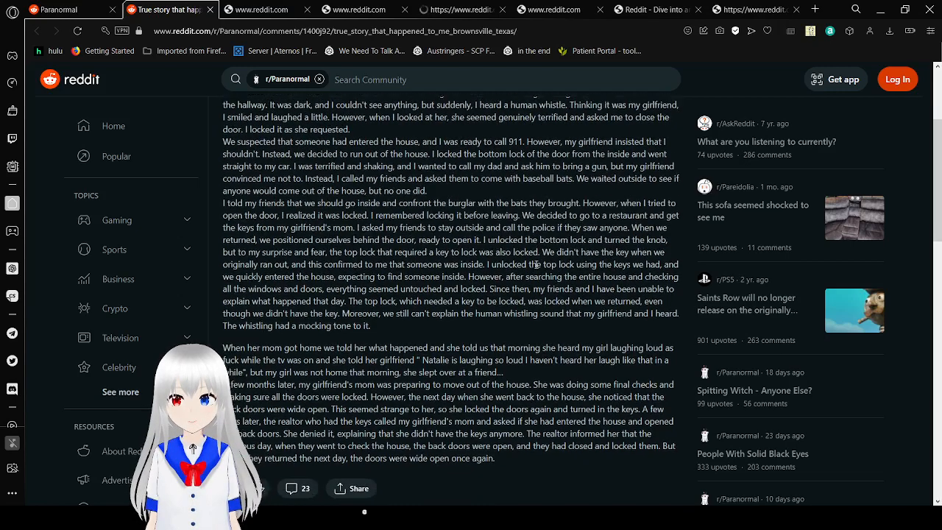
pyautogui.scroll(-3)
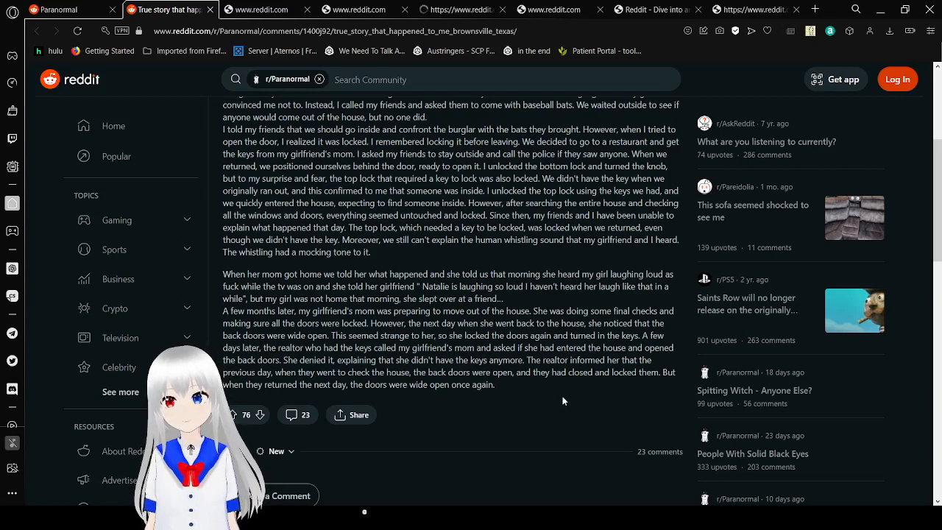
pyautogui.scroll(-3)
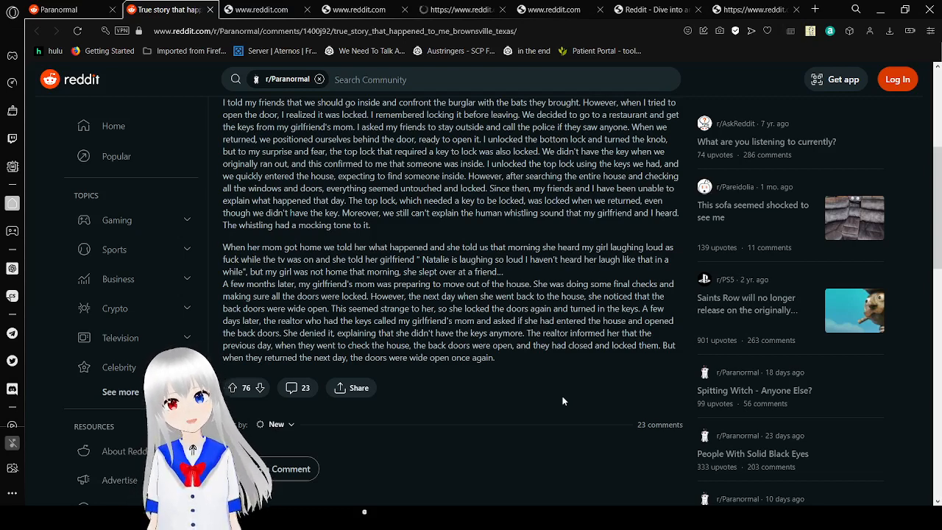
# Browse the Brownsville comments, then move on to the "What Was This Thing?" post.
pyautogui.scroll(-3)
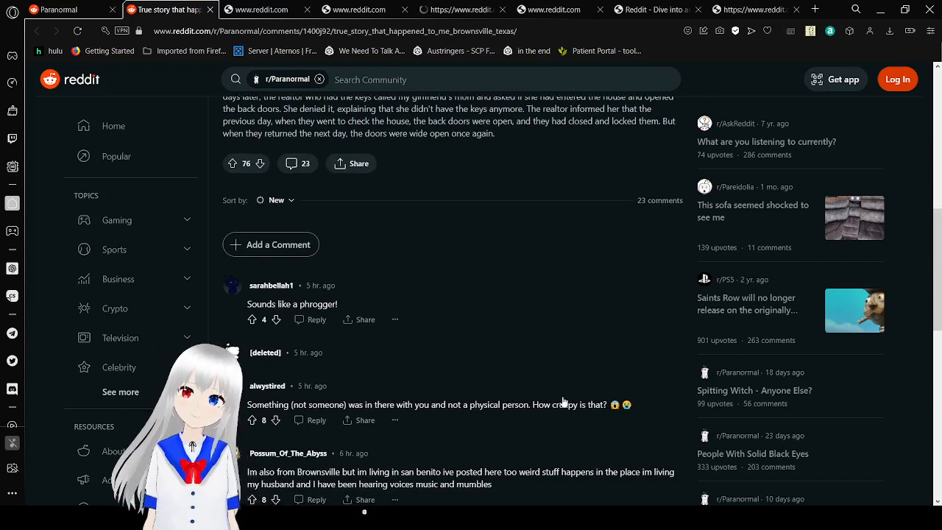
pyautogui.scroll(-3)
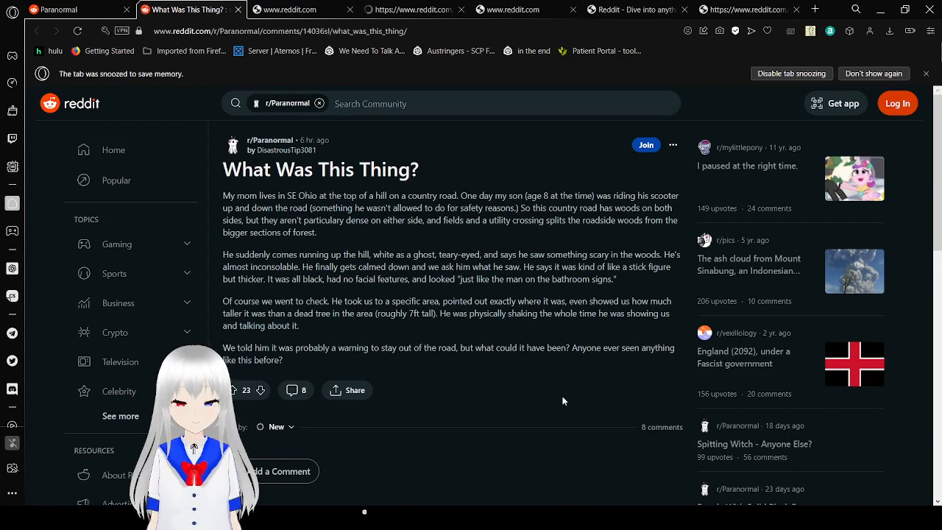
# Read the Ohio-woods stick-figure story down to the end of its text.
pyautogui.scroll(-3)
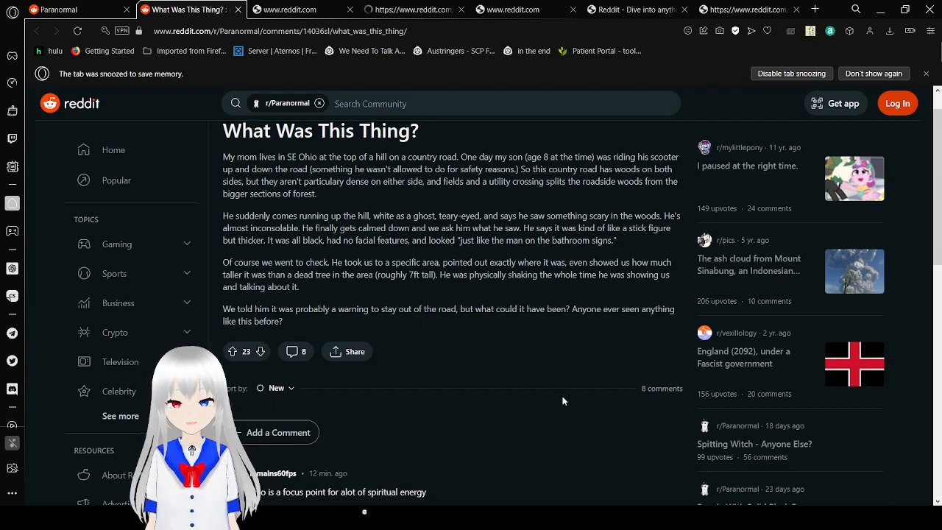
# Read the comment thread, starting with the Ohio spiritual energy reply.
pyautogui.scroll(-3)
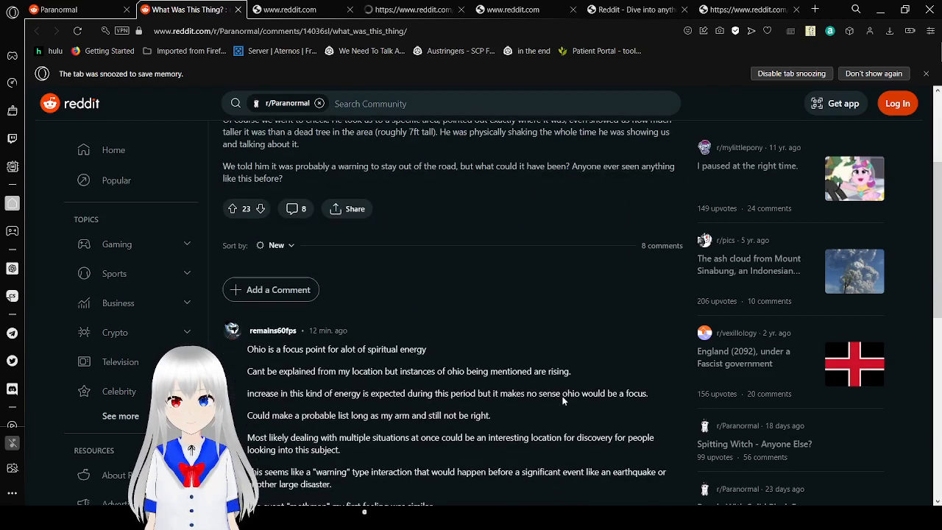
pyautogui.scroll(-3)
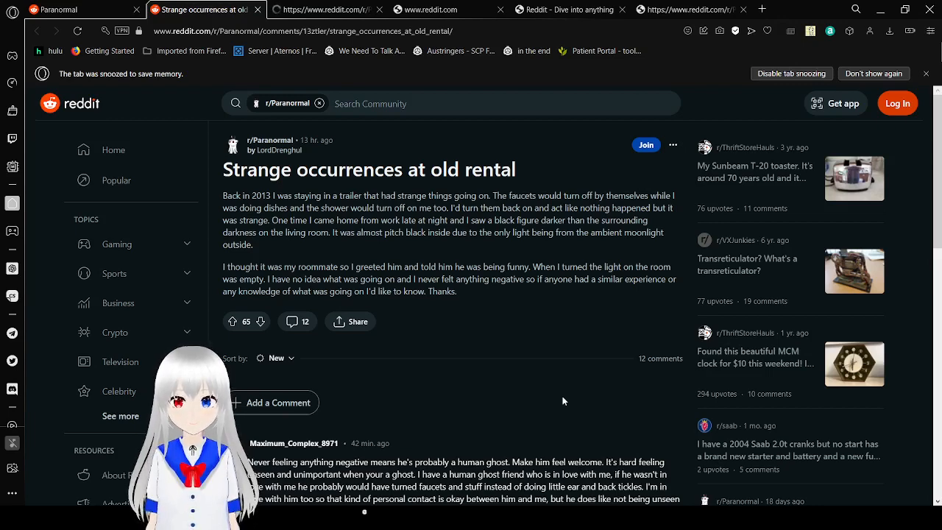
# Finish the old rental post, close its tab, and let the next tab load.
pyautogui.scroll(-3)
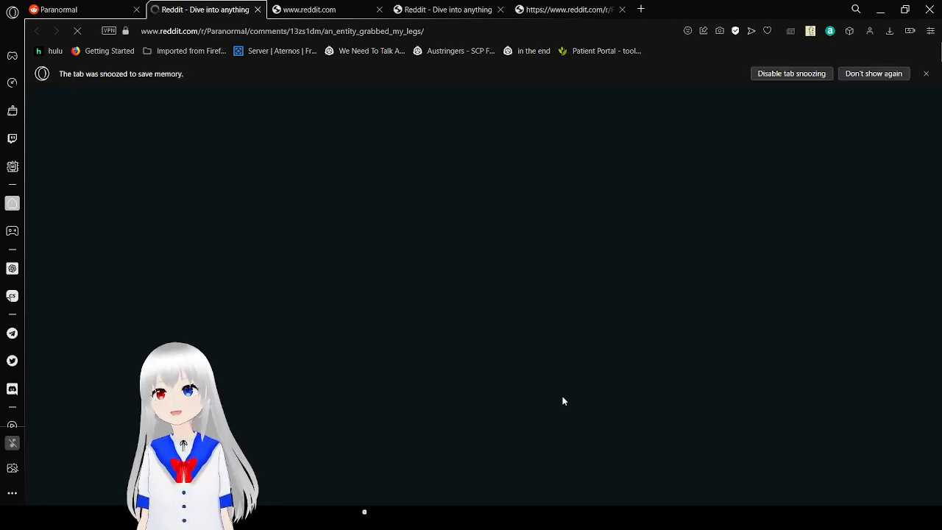
# Load the snoozed "An Entity Grabbed My Legs" tab and expand its full story.
pyautogui.click(206, 9)
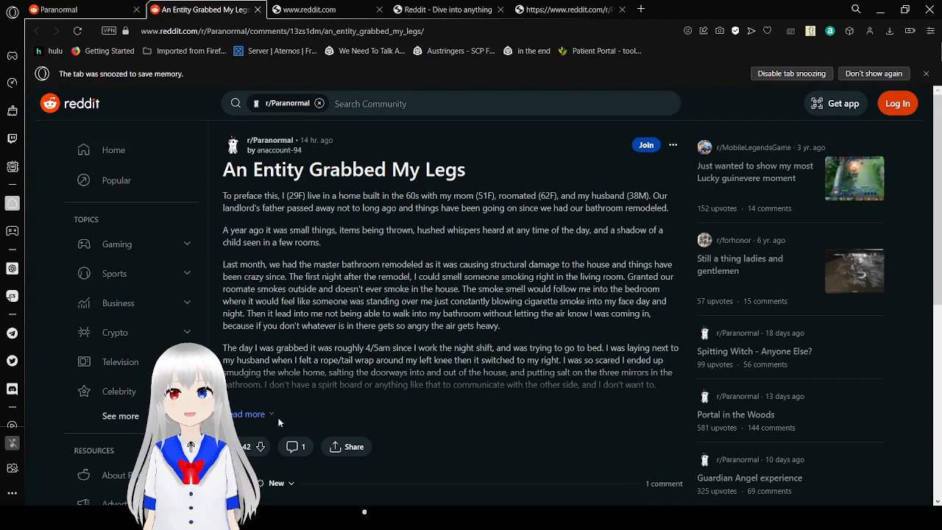
pyautogui.click(247, 413)
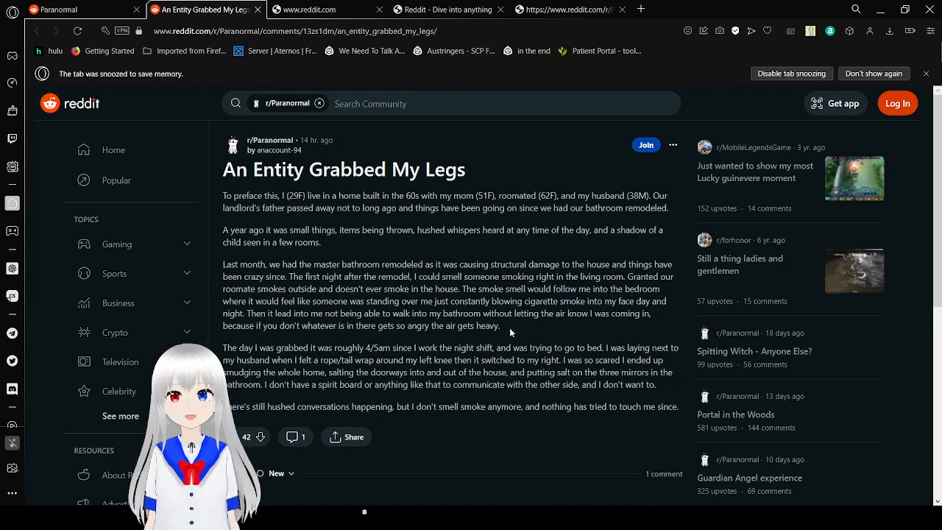
pyautogui.moveTo(508, 329)
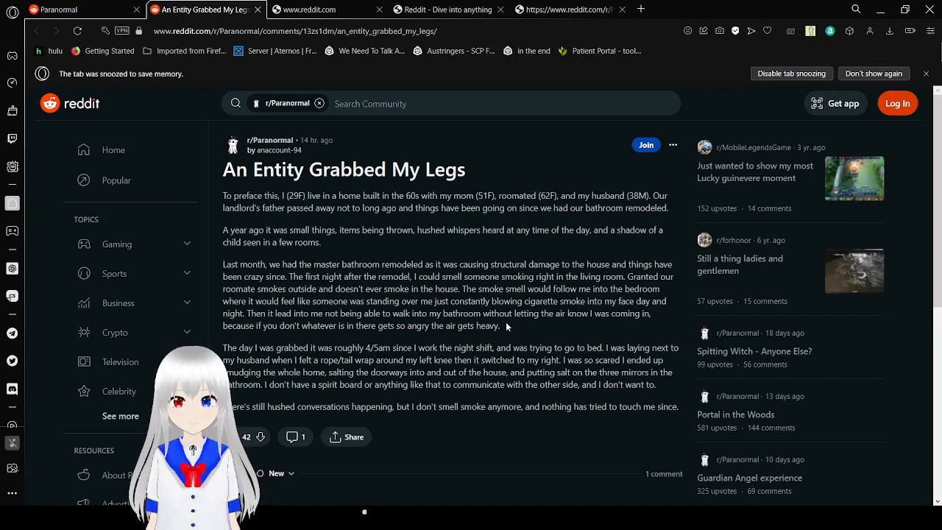
pyautogui.scroll(-3)
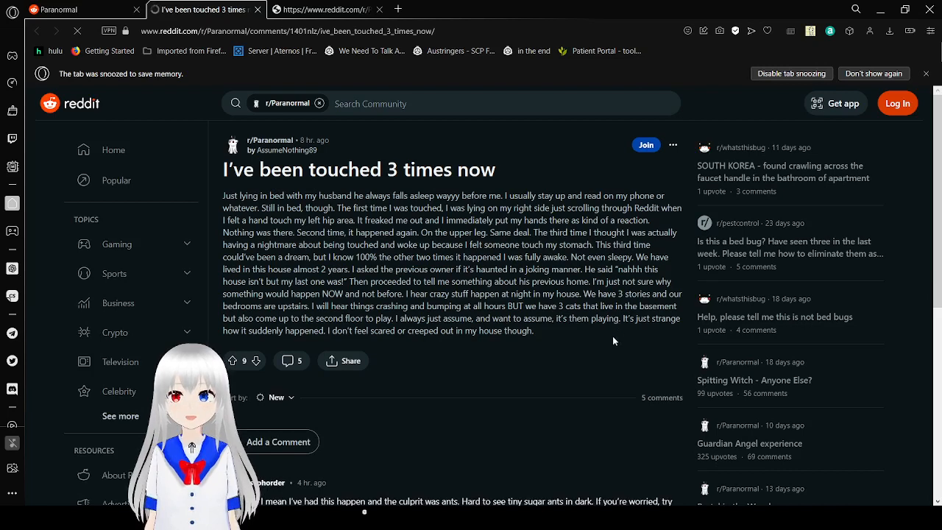
pyautogui.click(77, 31)
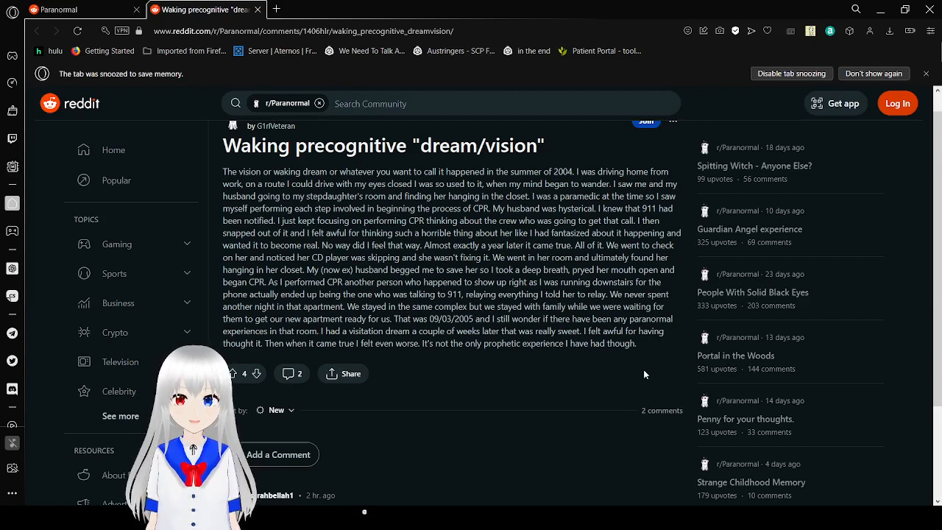
# Finish the precognitive dream/vision post and close its tab, returning to the feed.
pyautogui.scroll(-3)
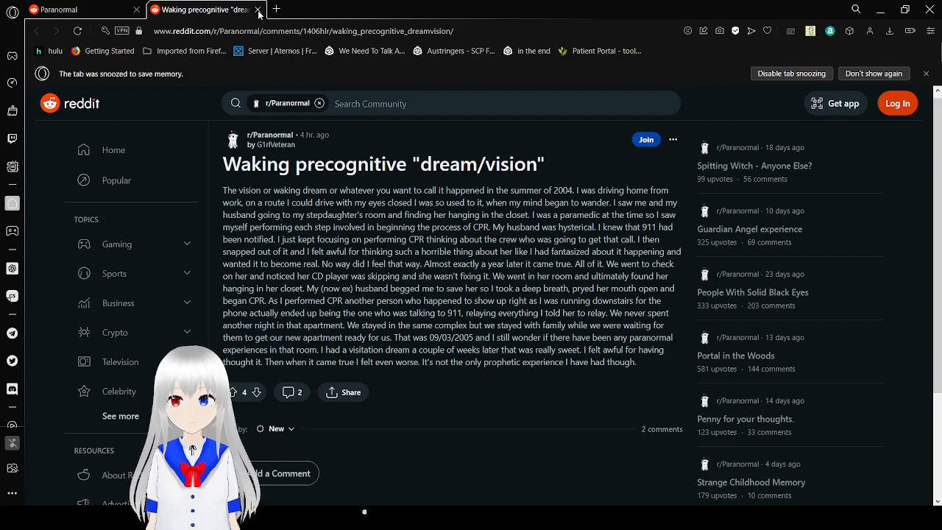
pyautogui.click(260, 10)
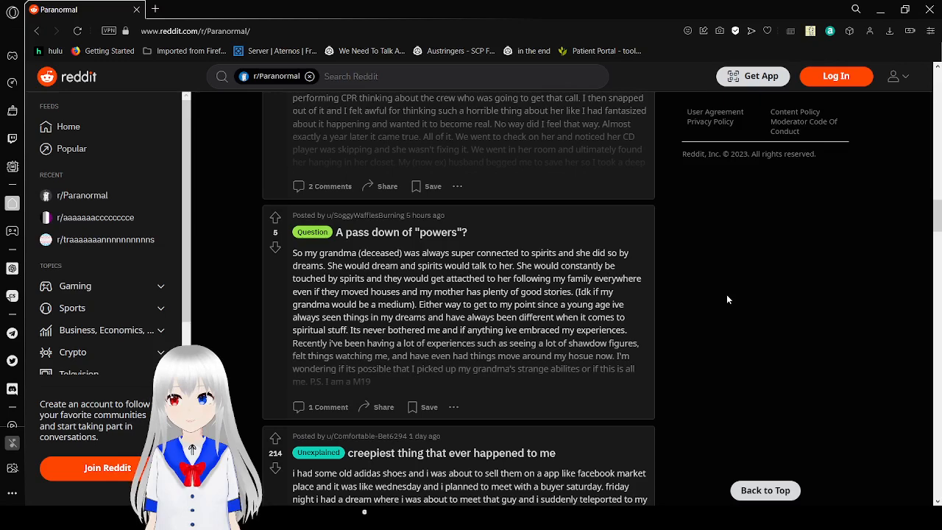
# Open the powers, creepiest thing, weird house and Day of the Dead posts in tabs.
pyautogui.scroll(-3)
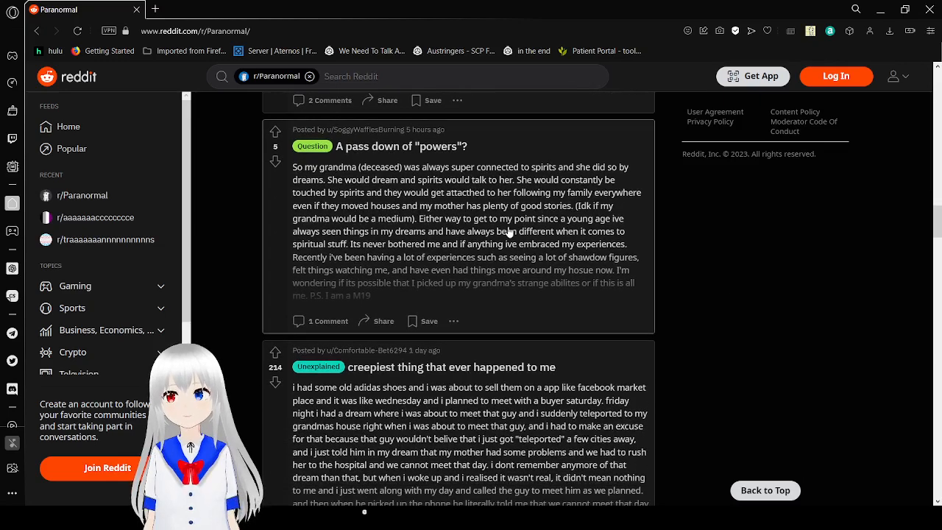
pyautogui.moveTo(532, 241)
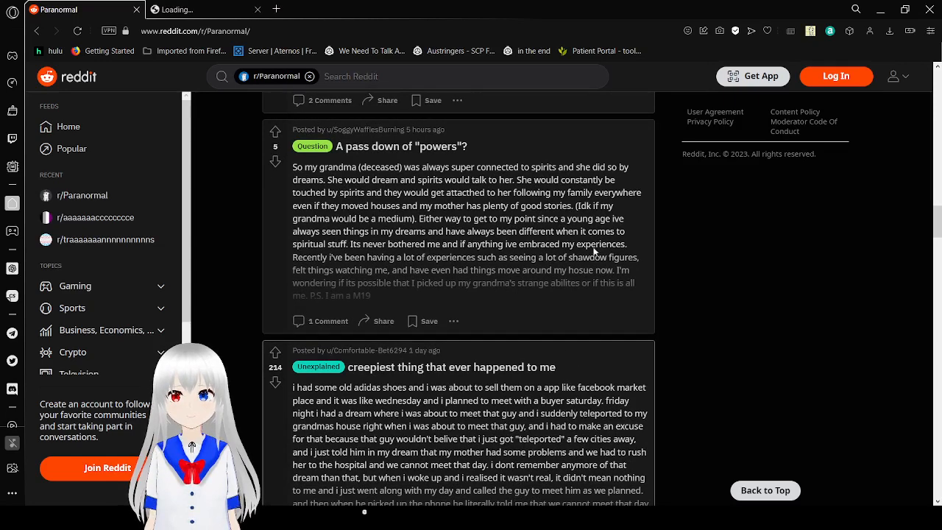
pyautogui.scroll(-3)
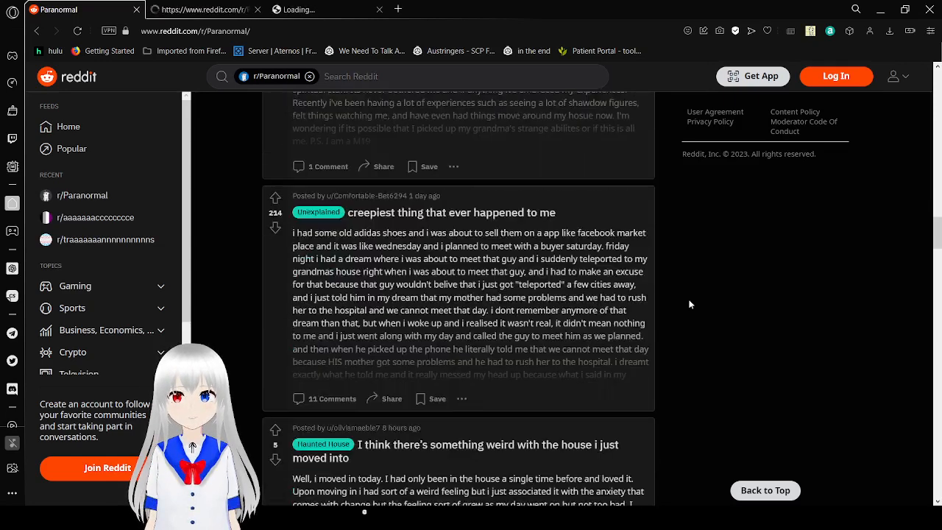
pyautogui.scroll(-3)
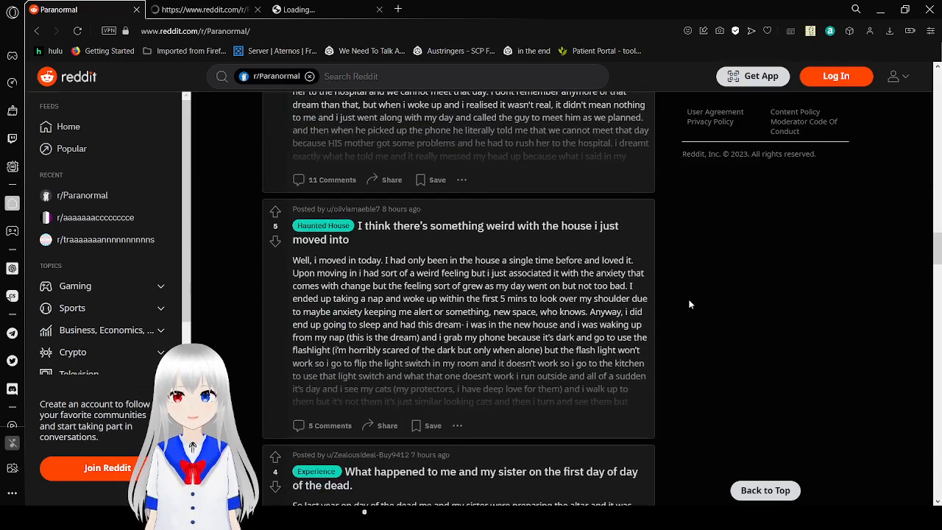
pyautogui.scroll(-3)
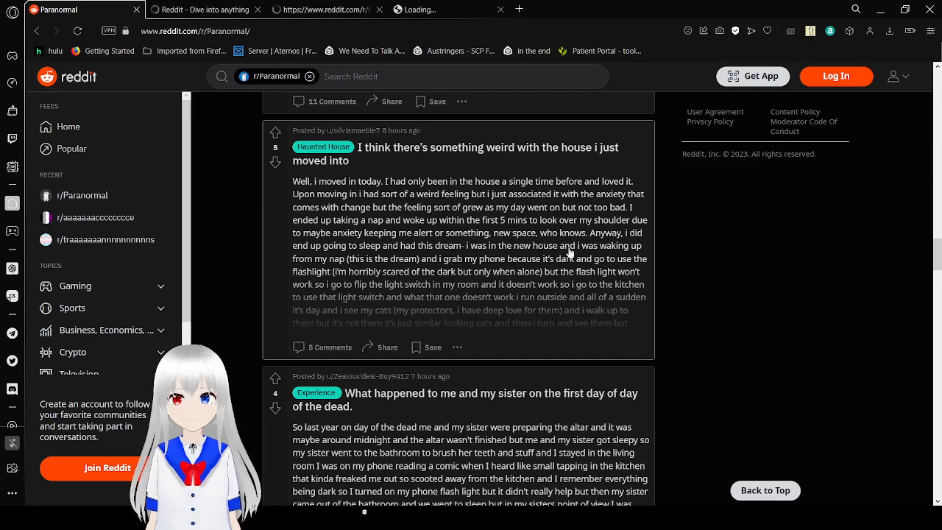
pyautogui.scroll(-3)
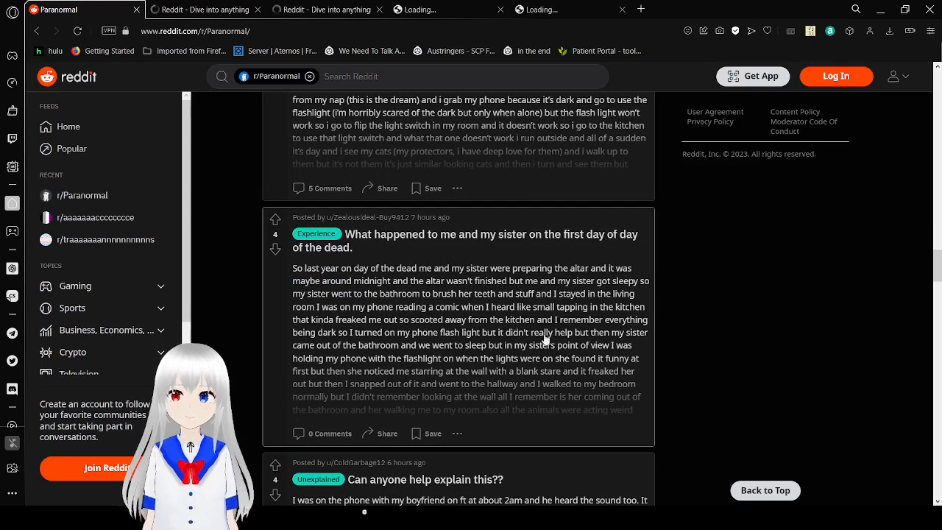
# Open more posts, including the childhood experiences one, in background tabs, ending at "He looked at me...".
pyautogui.scroll(-3)
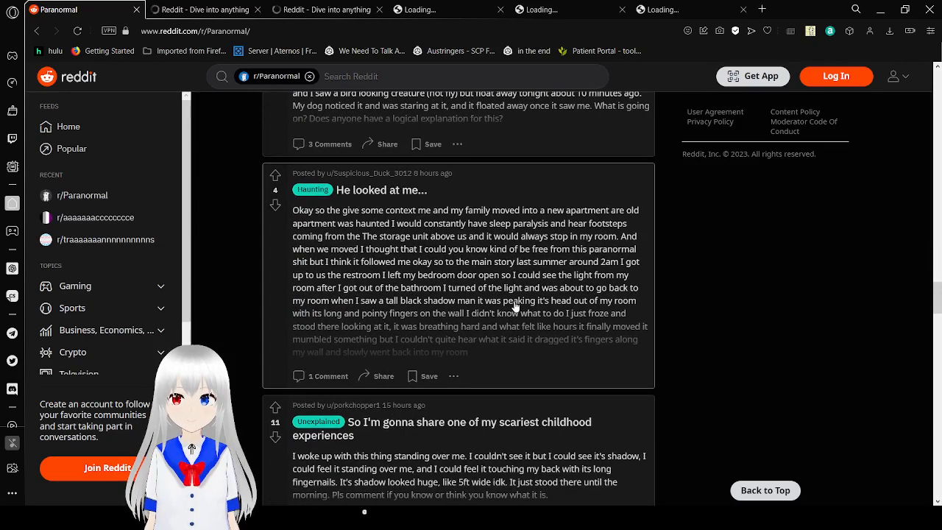
pyautogui.scroll(-3)
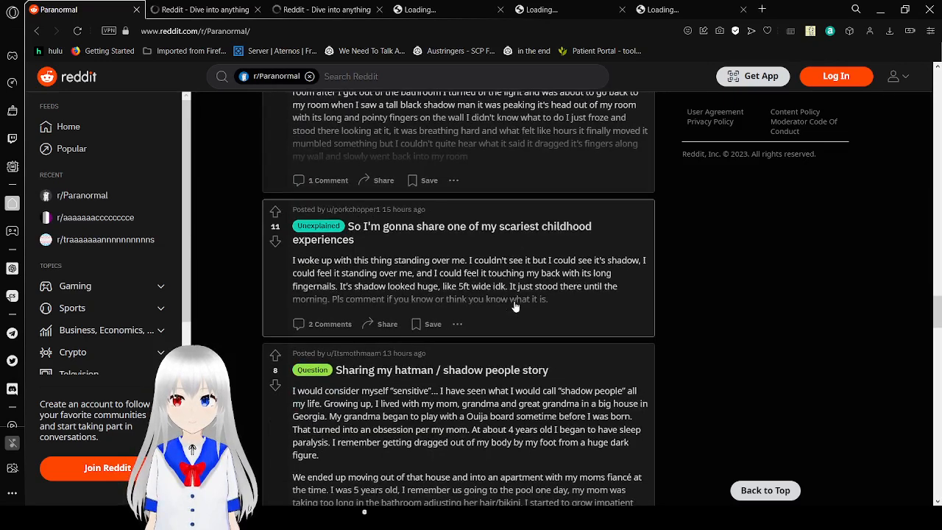
pyautogui.scroll(3)
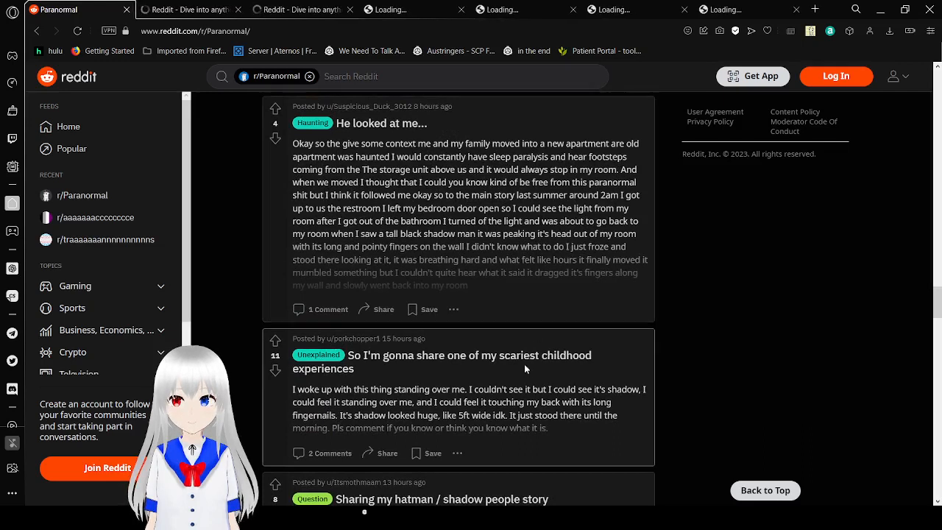
pyautogui.moveTo(629, 408)
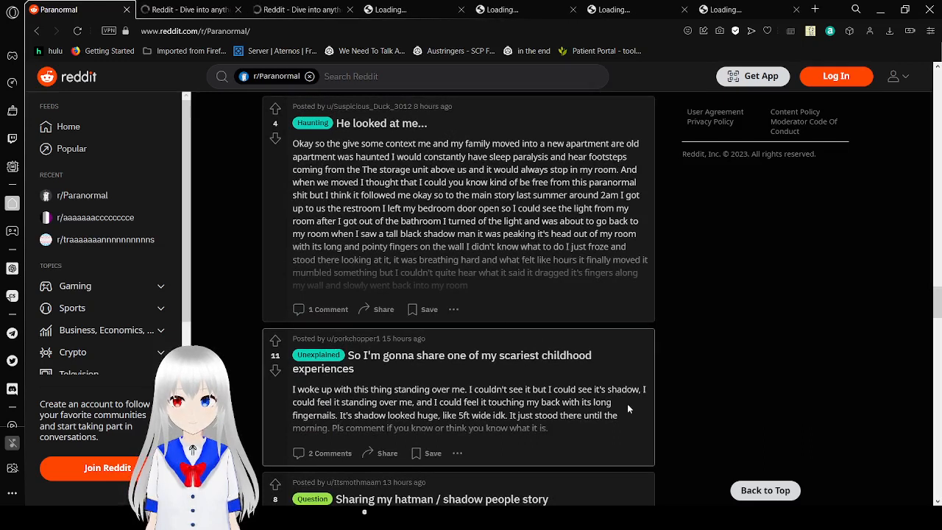
pyautogui.moveTo(516, 397)
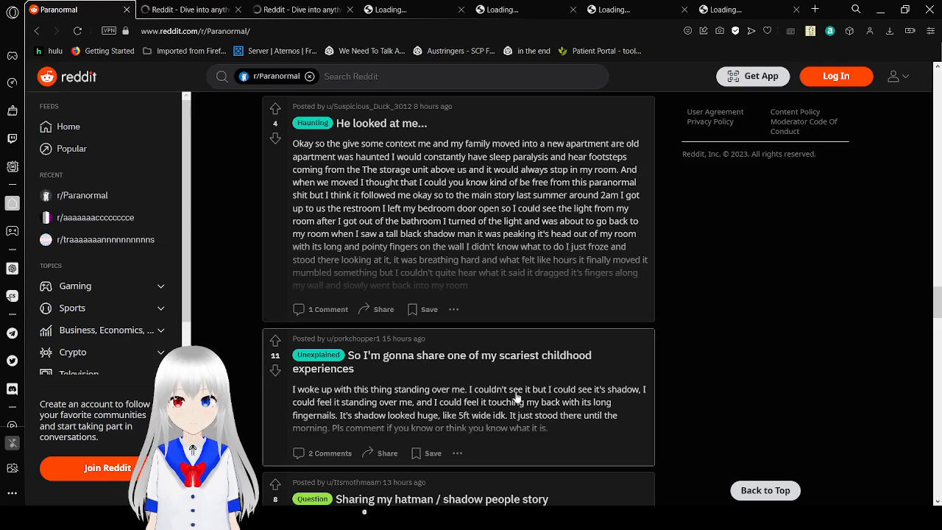
pyautogui.moveTo(585, 223)
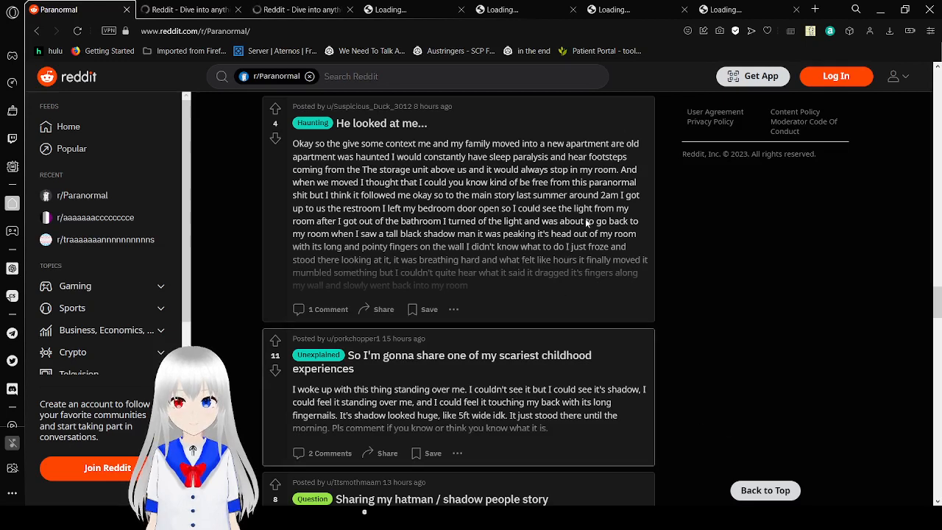
# Scroll the r/Paranormal feed past 'Granola Textured Humanoids', opening two more posts in background tabs.
pyautogui.scroll(-3)
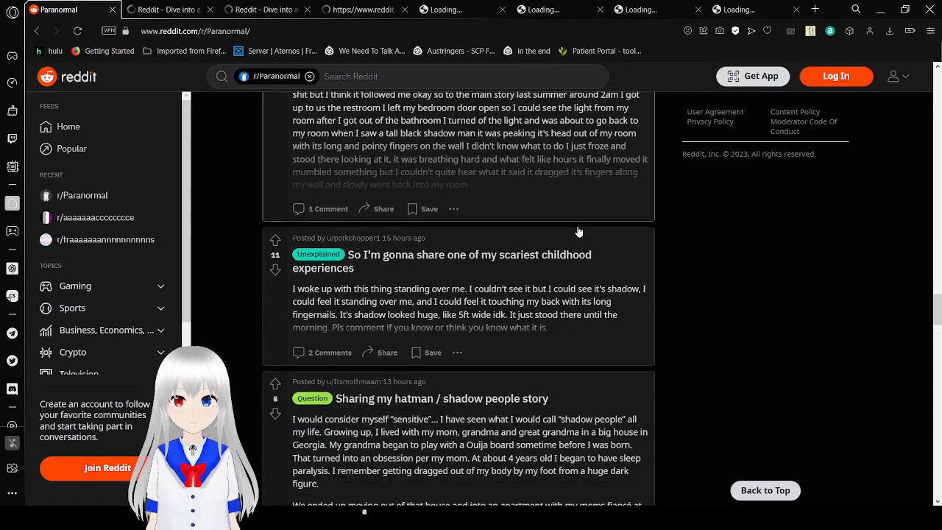
pyautogui.scroll(-3)
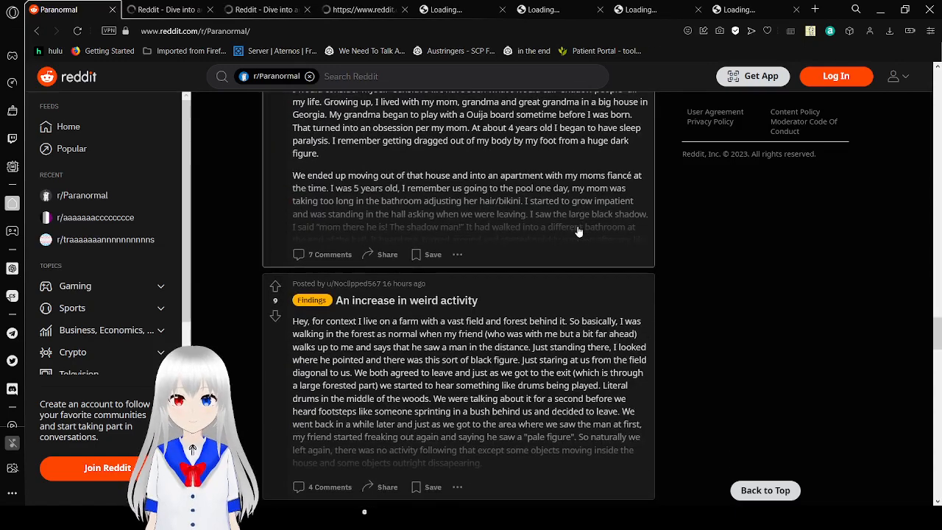
pyautogui.scroll(-3)
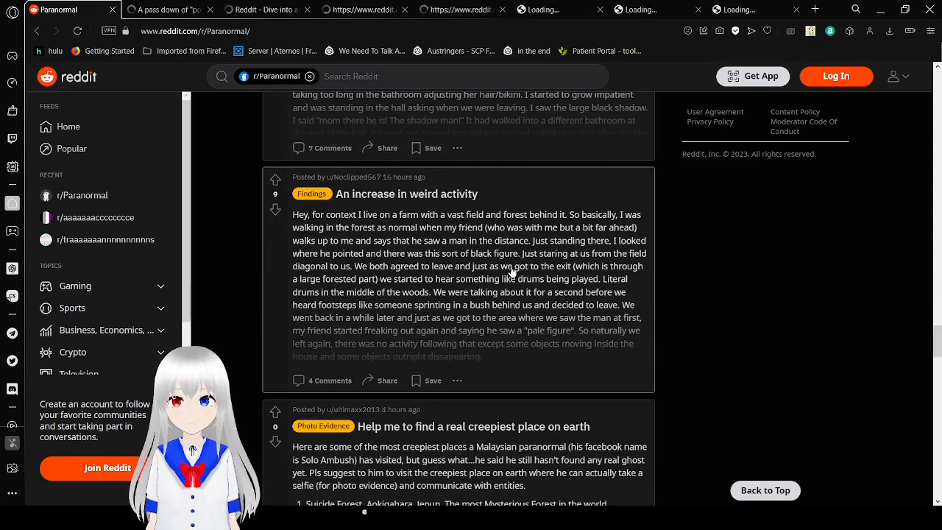
pyautogui.scroll(-3)
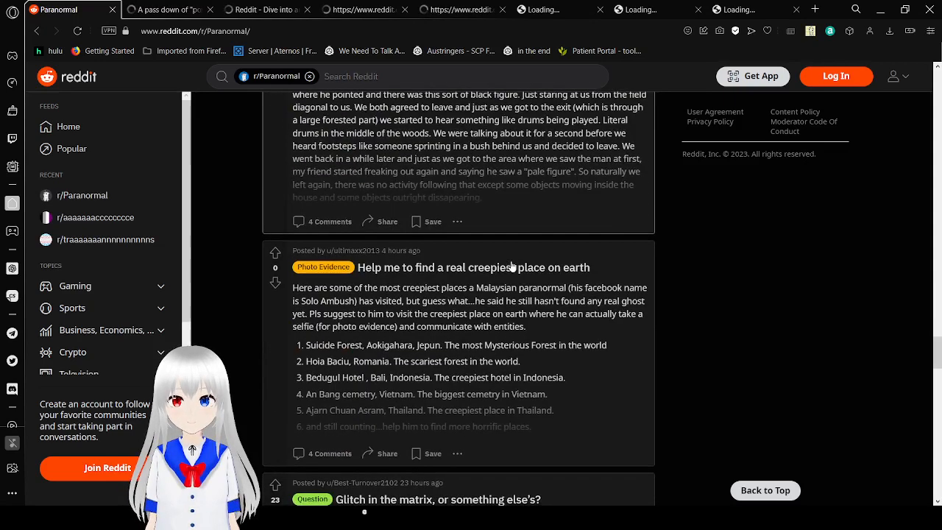
pyautogui.scroll(-3)
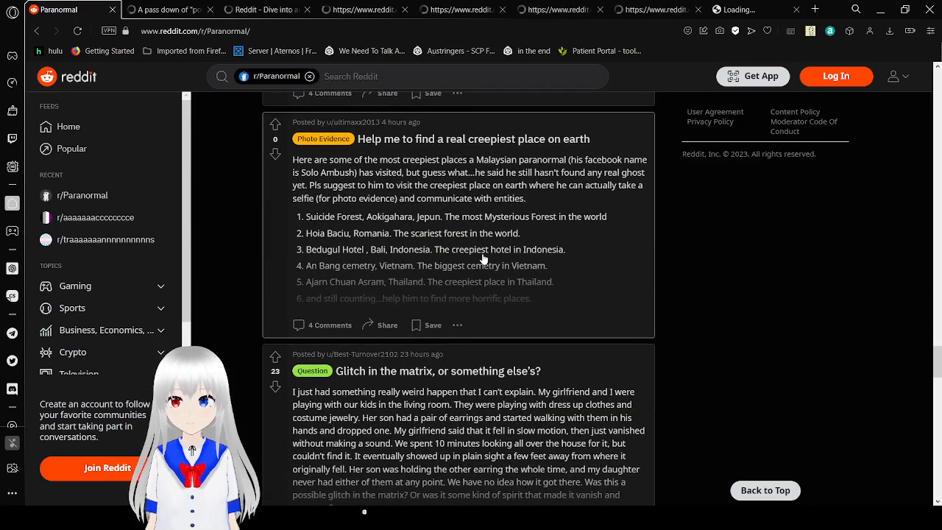
pyautogui.scroll(-3)
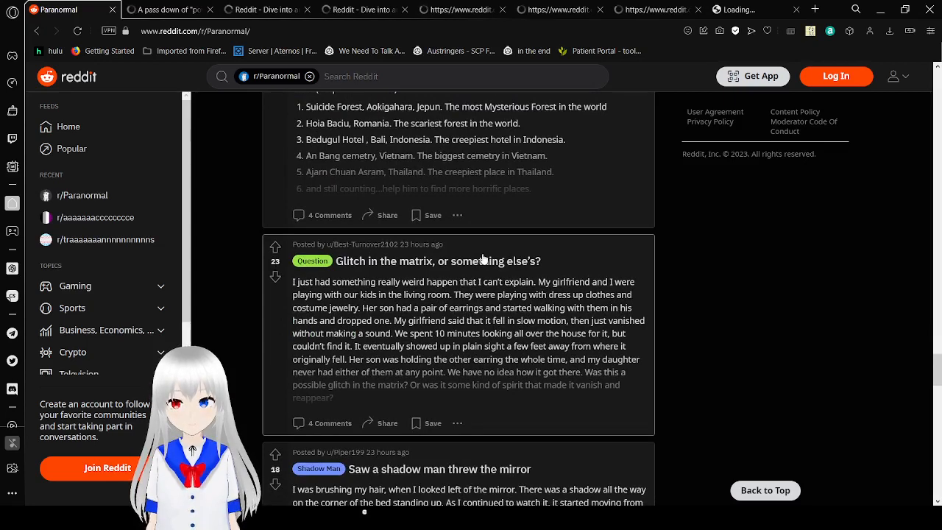
pyautogui.scroll(-3)
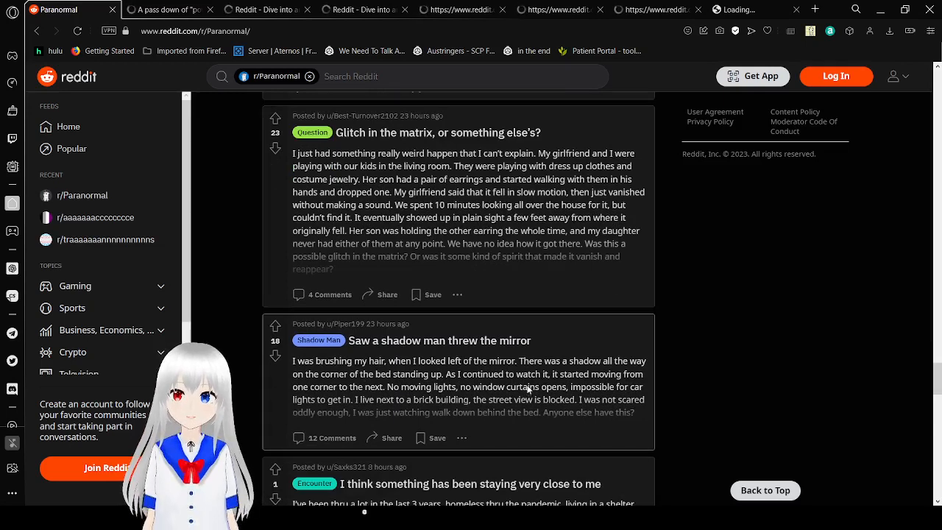
pyautogui.moveTo(577, 225)
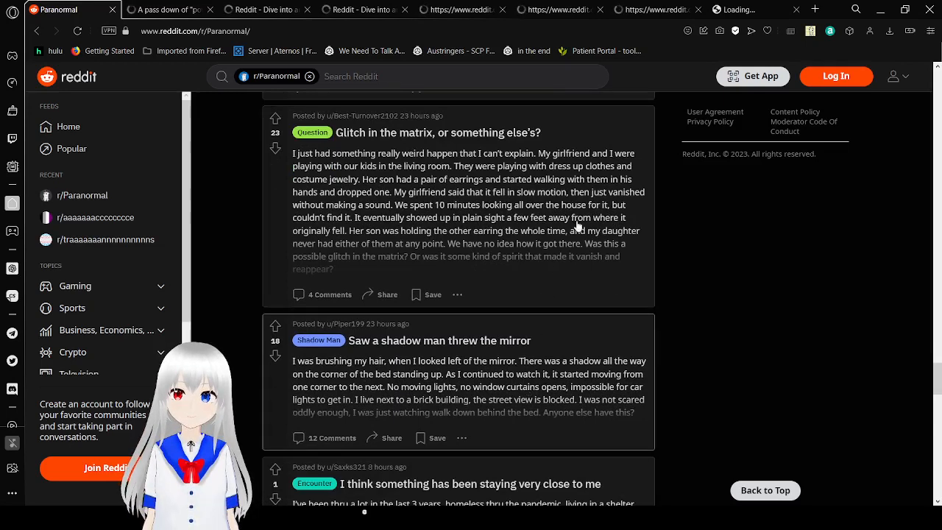
pyautogui.scroll(-3)
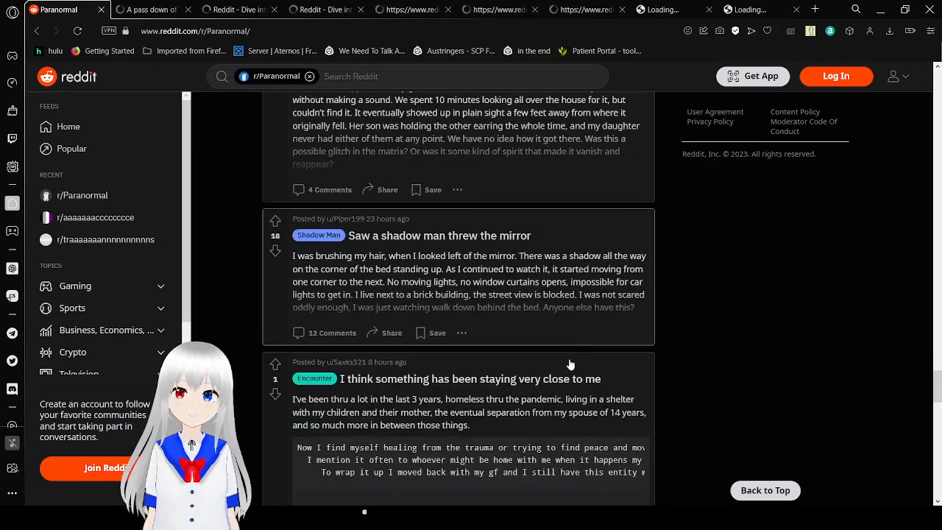
pyautogui.scroll(-3)
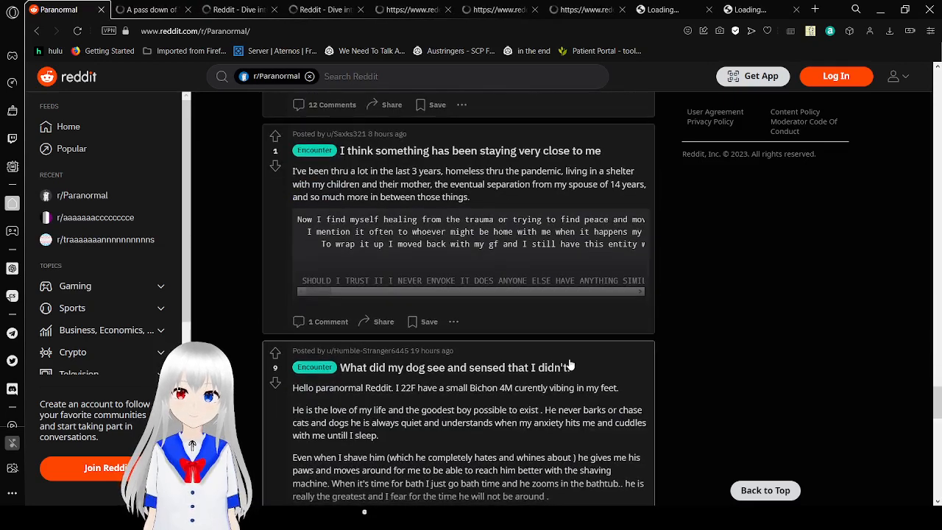
pyautogui.scroll(-3)
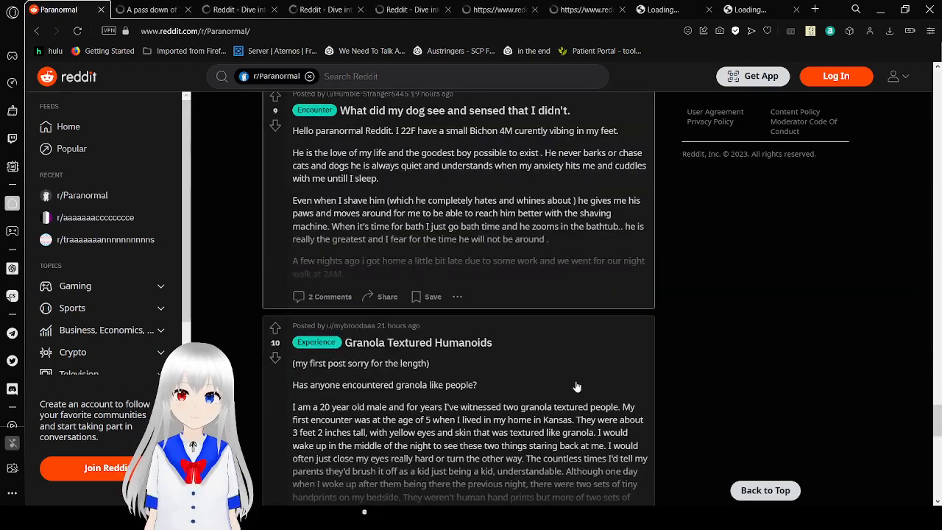
pyautogui.scroll(3)
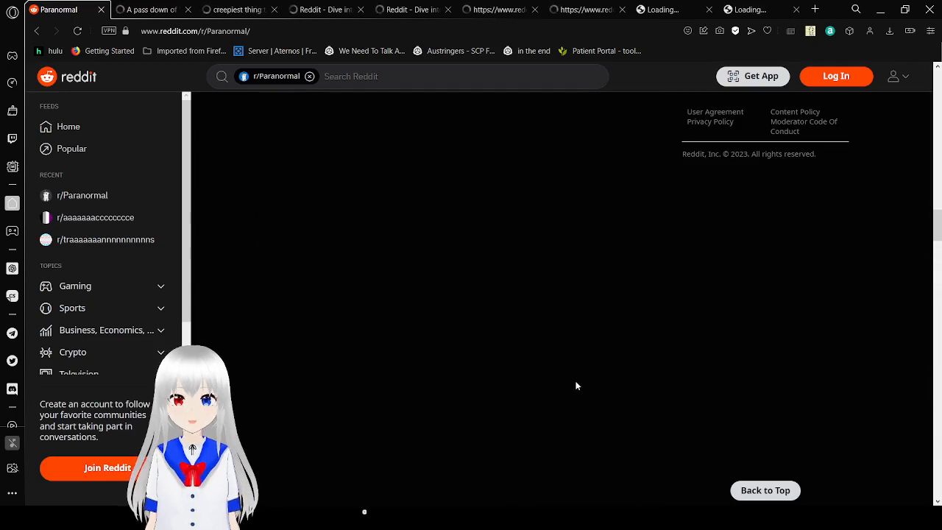
pyautogui.moveTo(844, 318)
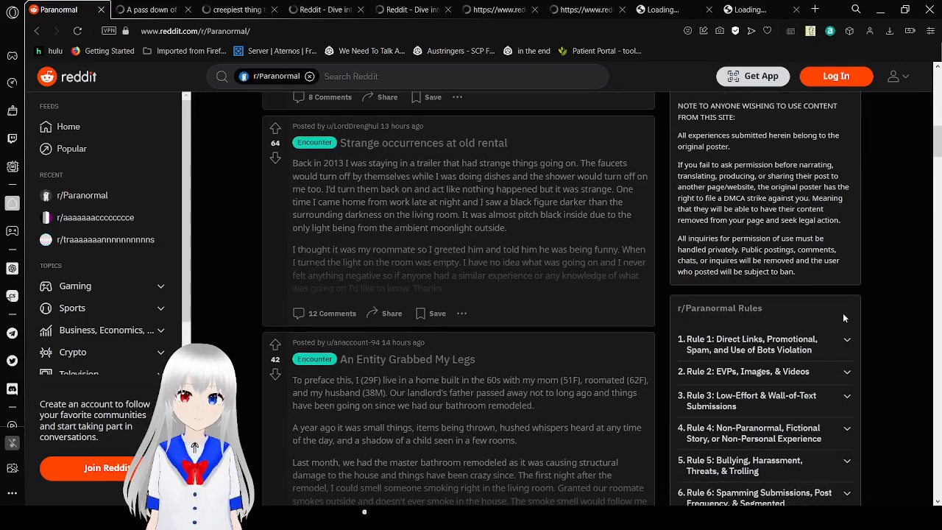
# Scroll further down past 'Skin-Walker sighting' to 'I've been touched 3 times now'.
pyautogui.scroll(-3)
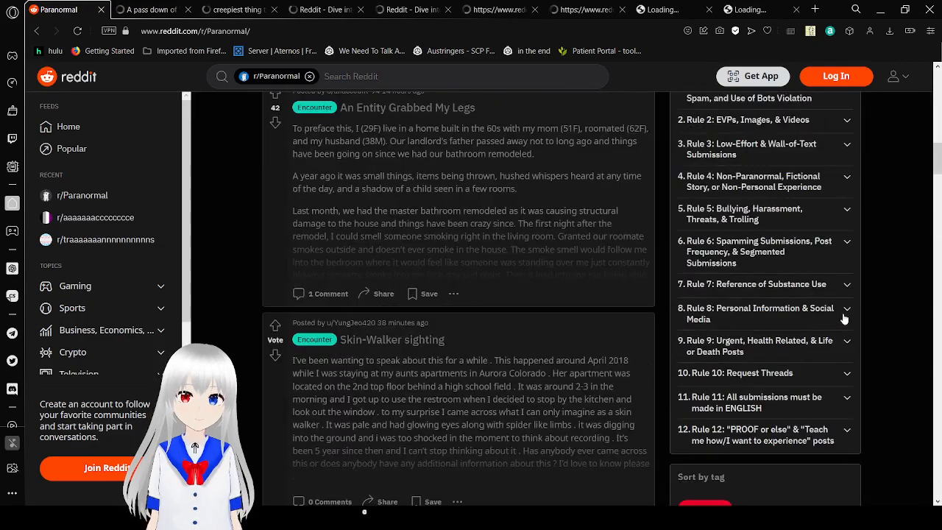
pyautogui.scroll(-3)
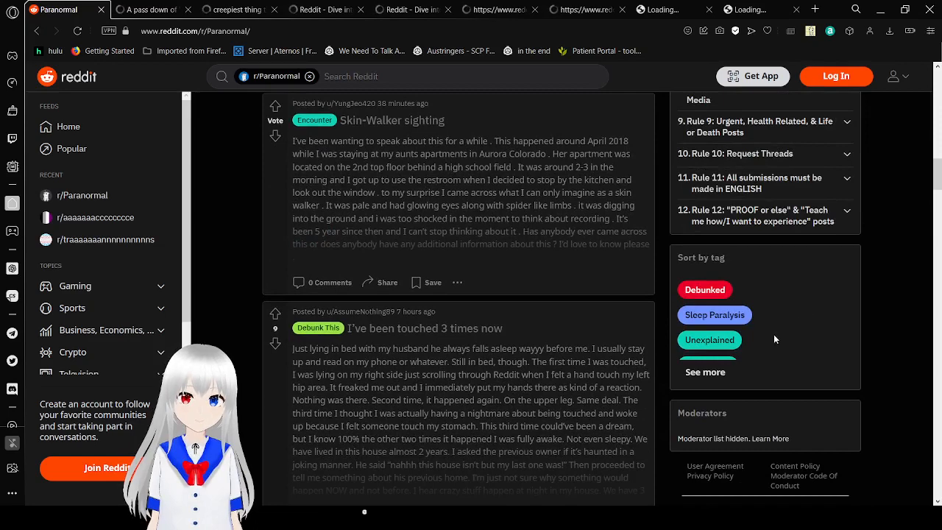
pyautogui.scroll(-3)
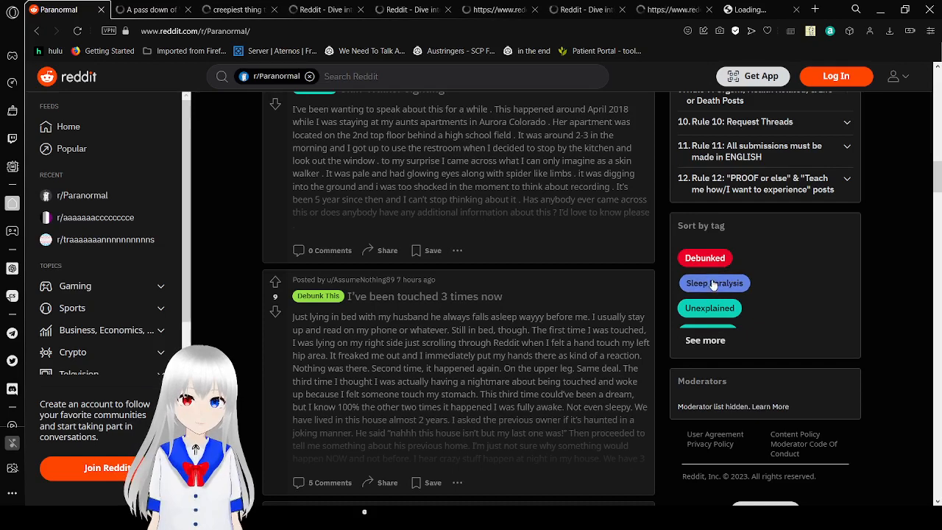
# Filter the feed to Sleep Paralysis posts, starting at 'Sleep Paralysis Experience From November 2021'.
pyautogui.scroll(3)
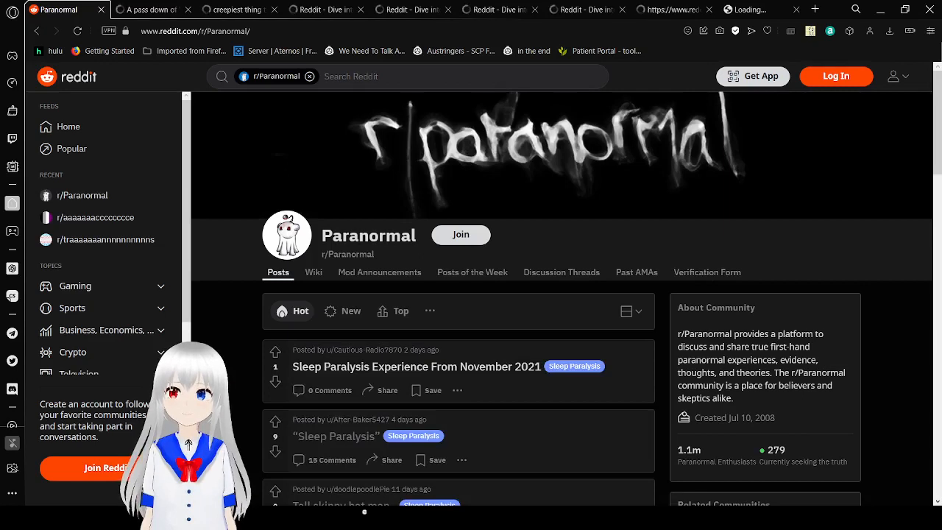
pyautogui.scroll(-3)
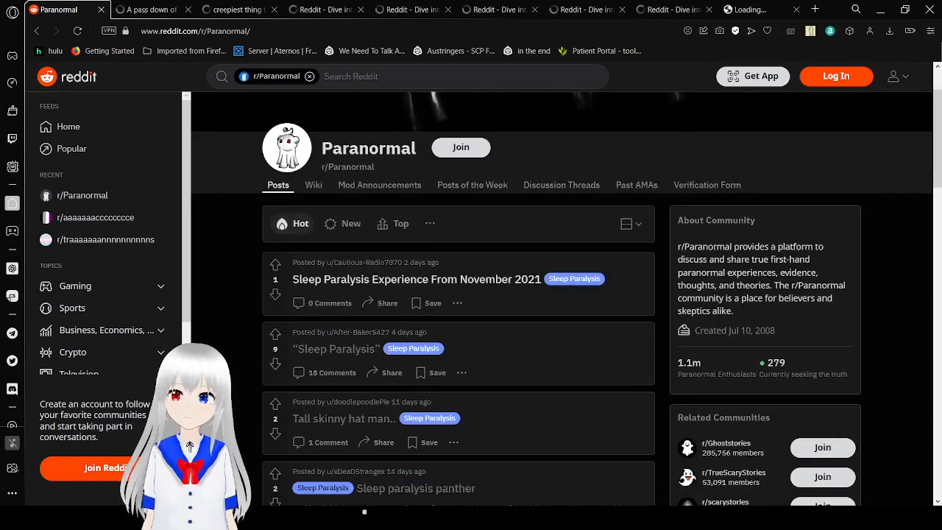
pyautogui.moveTo(493, 282)
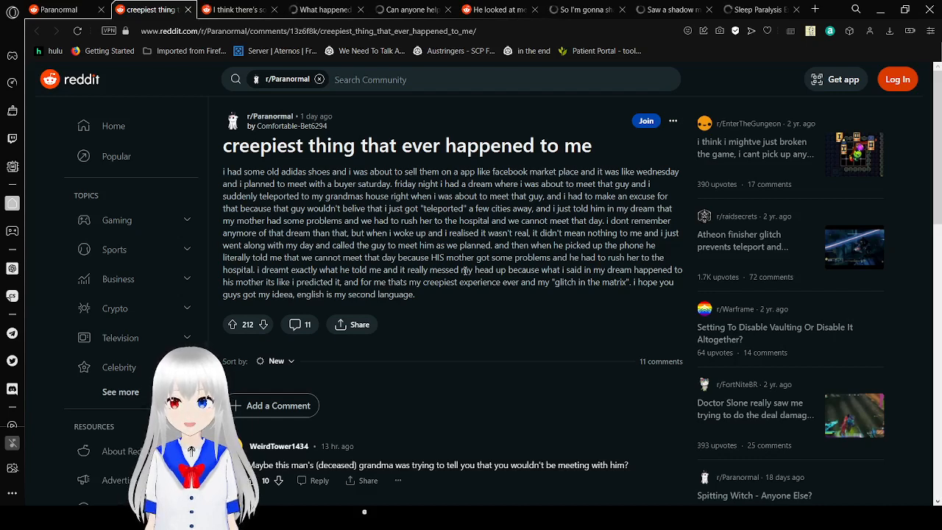
pyautogui.moveTo(494, 293)
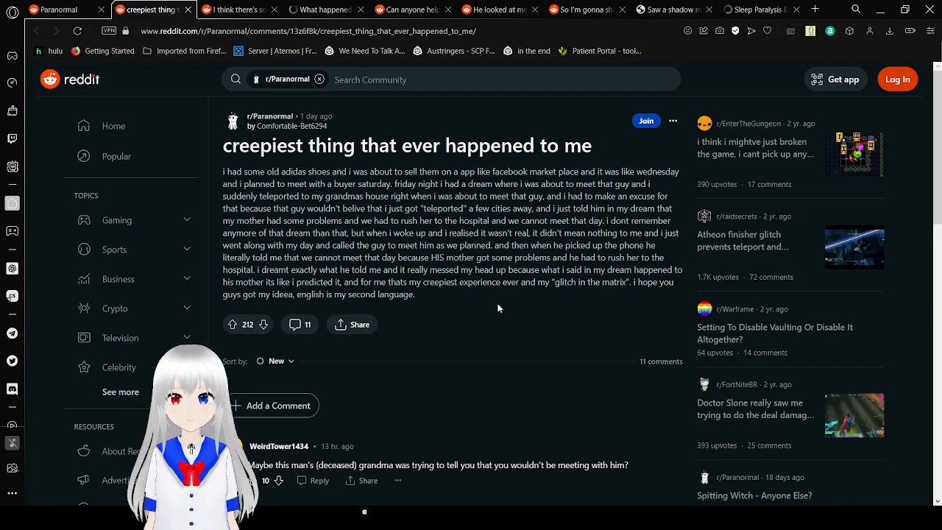
# Close the already-read creepiest-thing post tab.
pyautogui.click(162, 9)
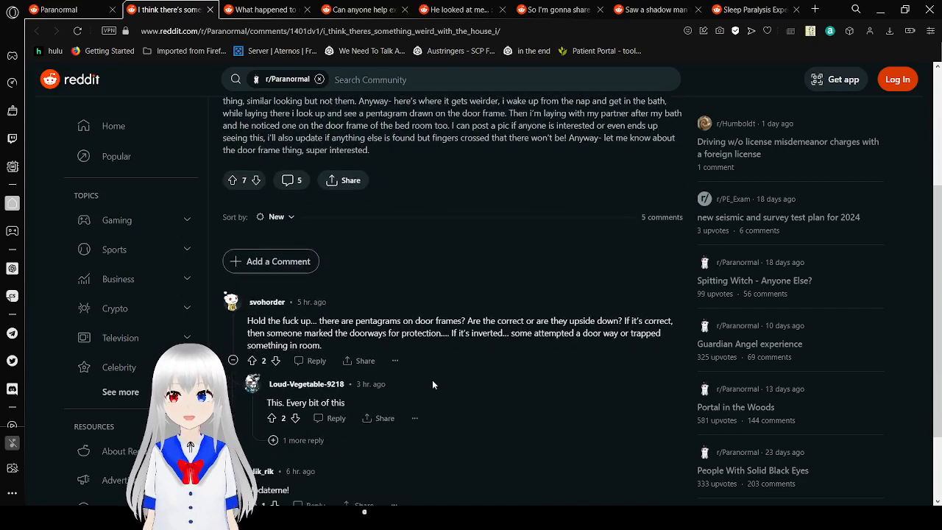
pyautogui.scroll(-3)
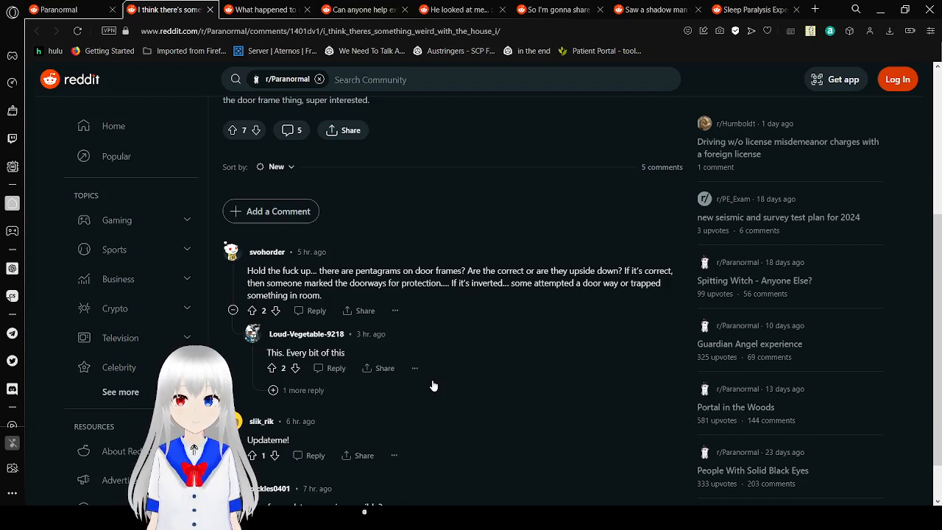
pyautogui.scroll(-3)
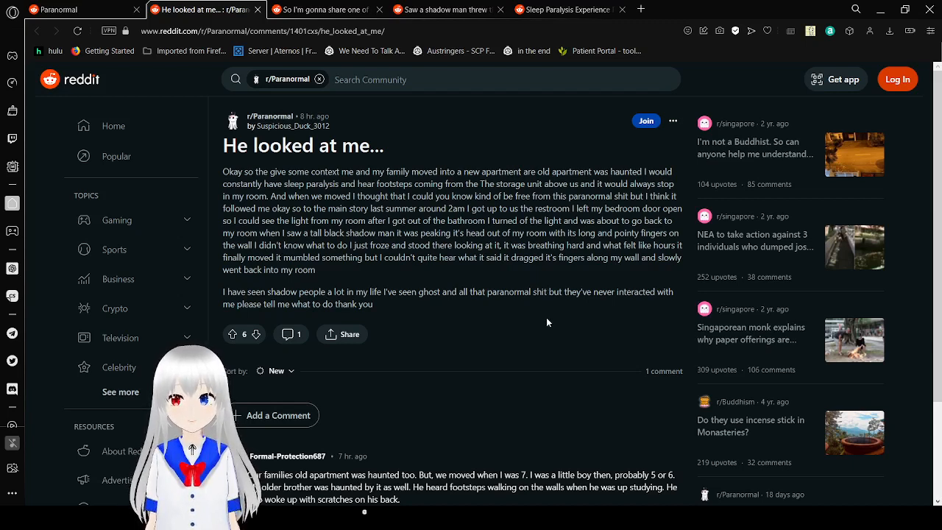
pyautogui.scroll(-3)
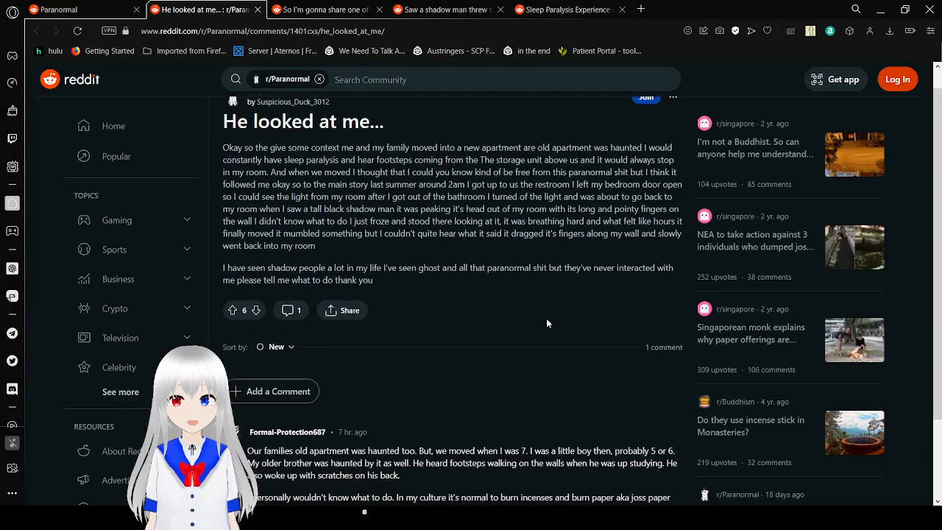
pyautogui.scroll(-3)
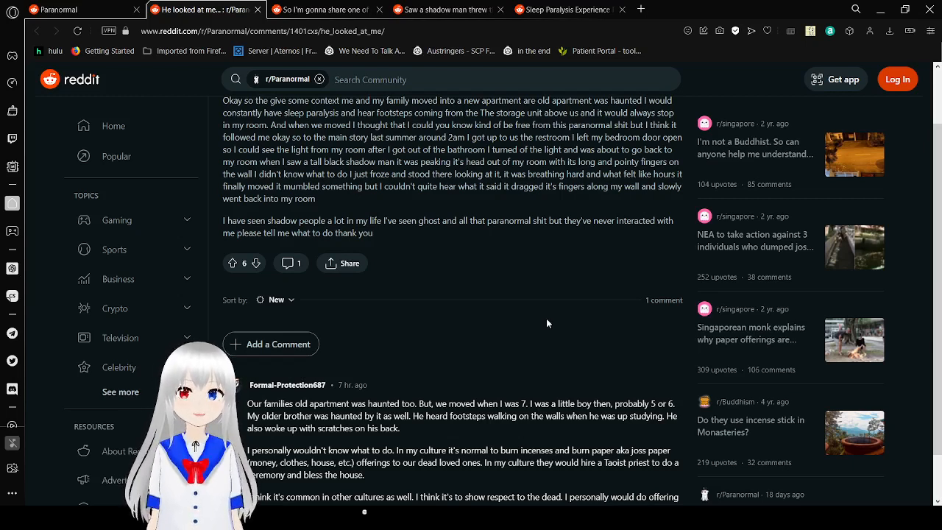
pyautogui.scroll(-3)
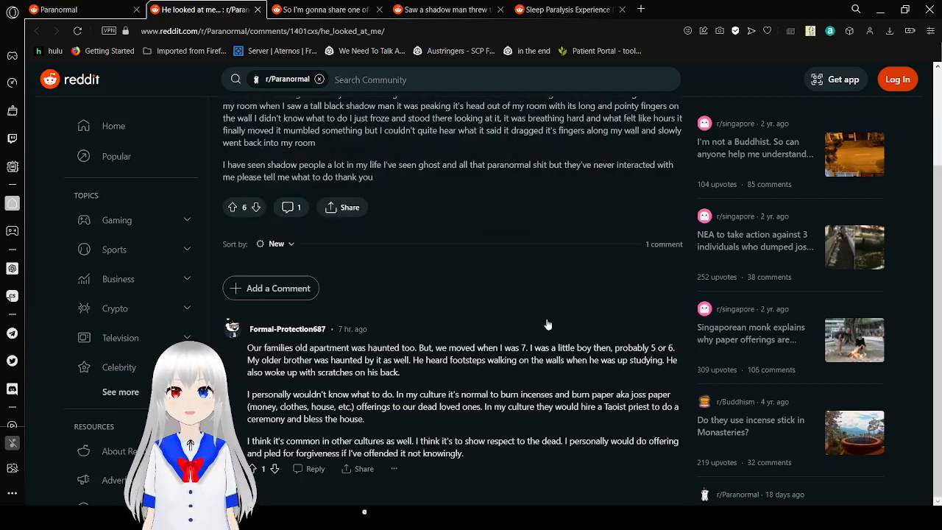
pyautogui.scroll(-3)
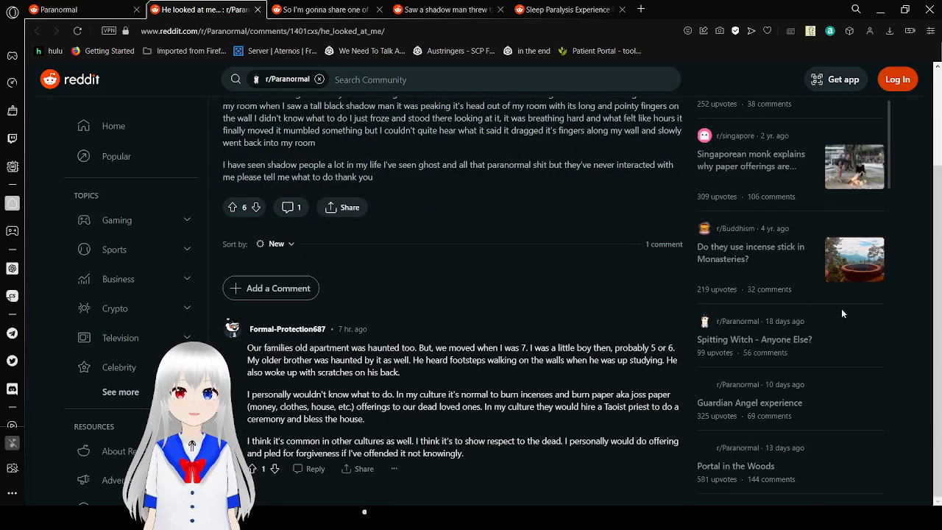
pyautogui.scroll(-3)
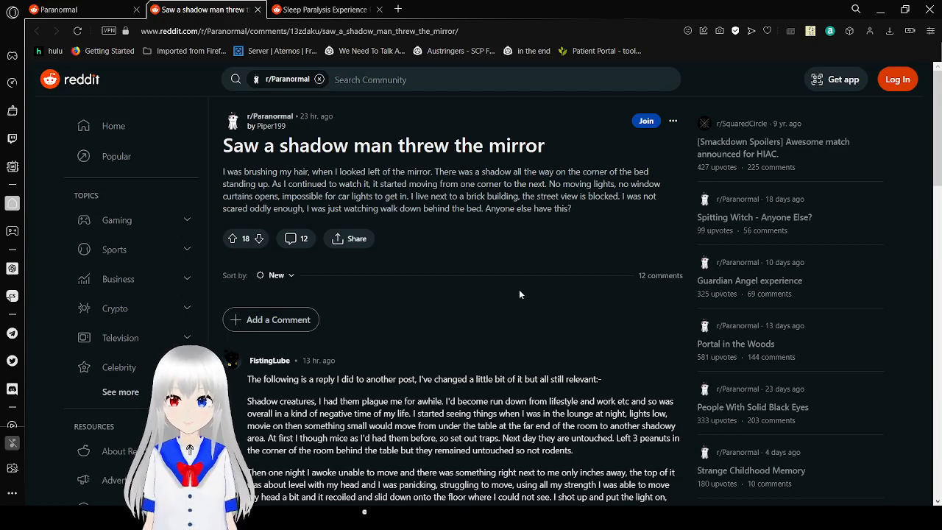
# Scroll through the shadow man mirror post before closing its tab.
pyautogui.scroll(-3)
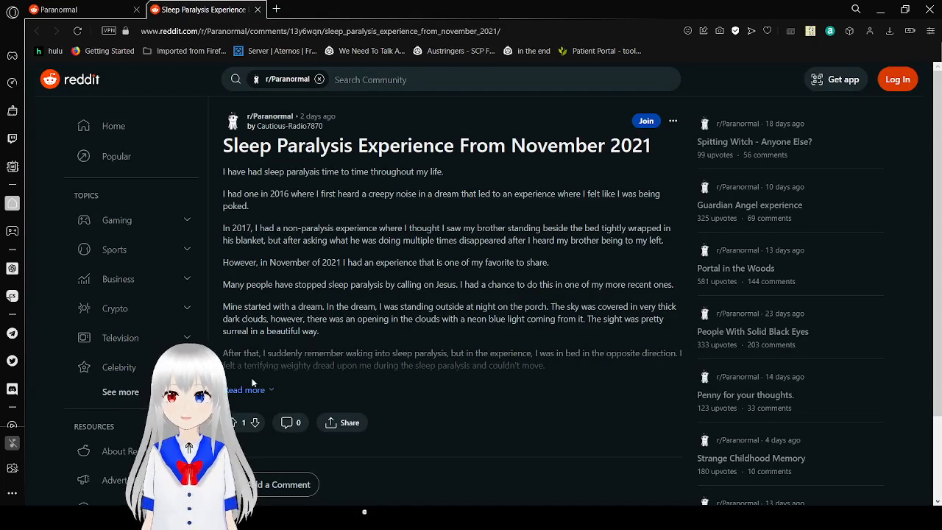
# Expand the full story of 'Sleep Paralysis Experience From November 2021' with Read more.
pyautogui.click(244, 389)
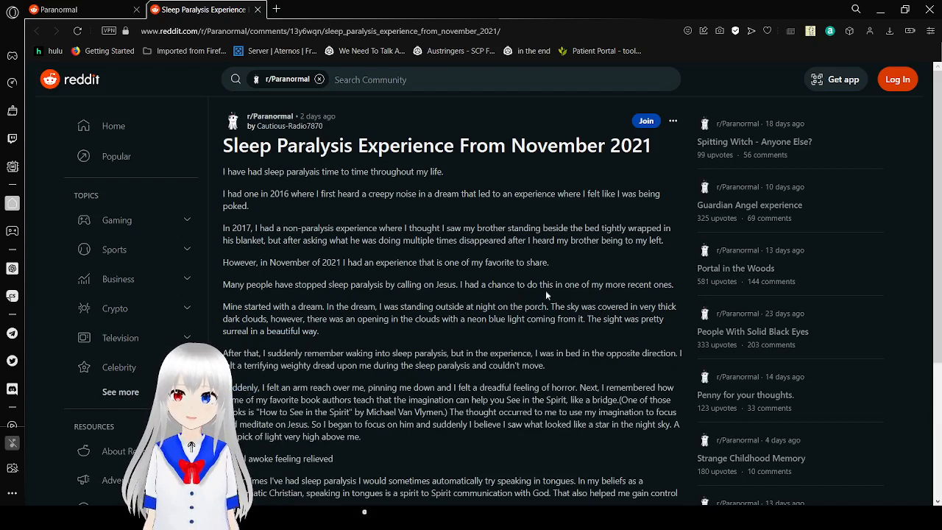
pyautogui.moveTo(614, 263)
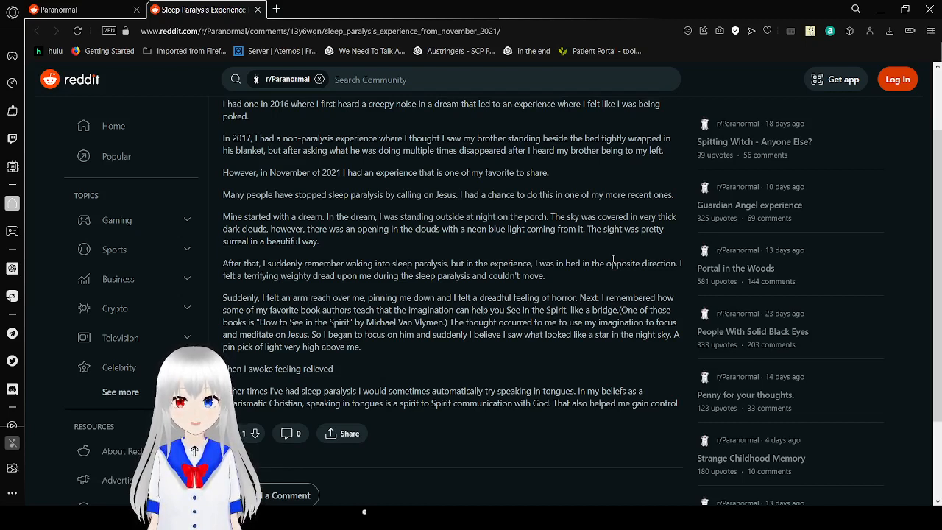
pyautogui.moveTo(654, 278)
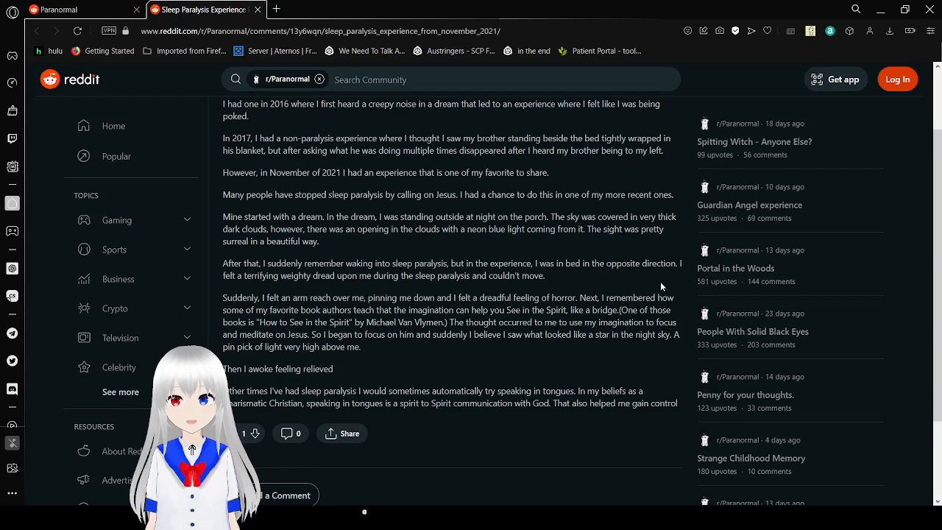
# Read to the end of the sleep paralysis post, then scroll the r/Paranormal Hot feed.
pyautogui.scroll(-3)
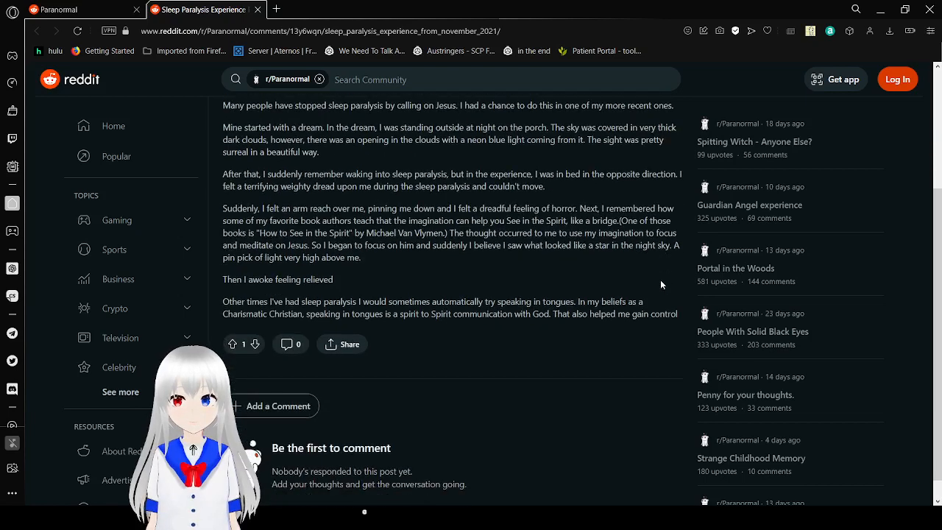
pyautogui.scroll(-3)
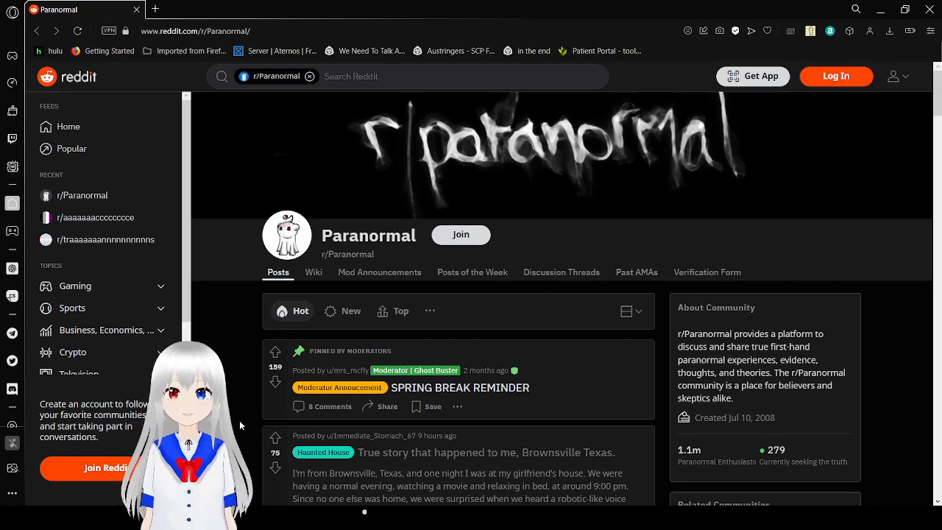
pyautogui.scroll(-3)
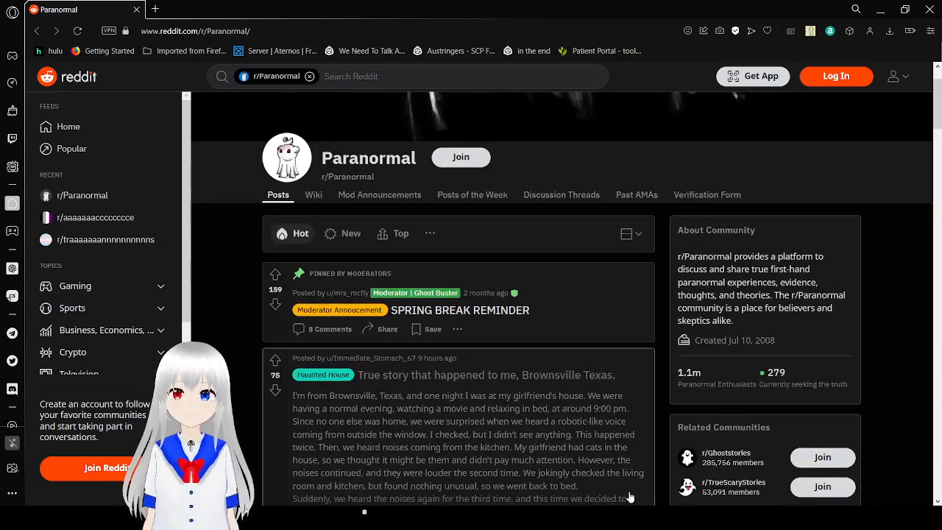